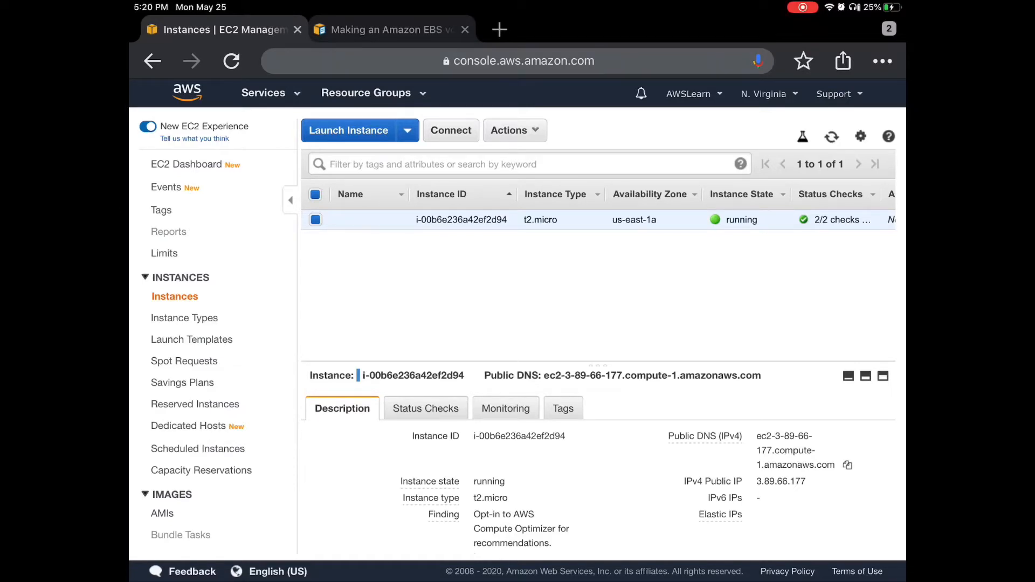
# Scroll the EC2 sidebar and open Volumes under Elastic Block Store.
pyautogui.scroll(-3)
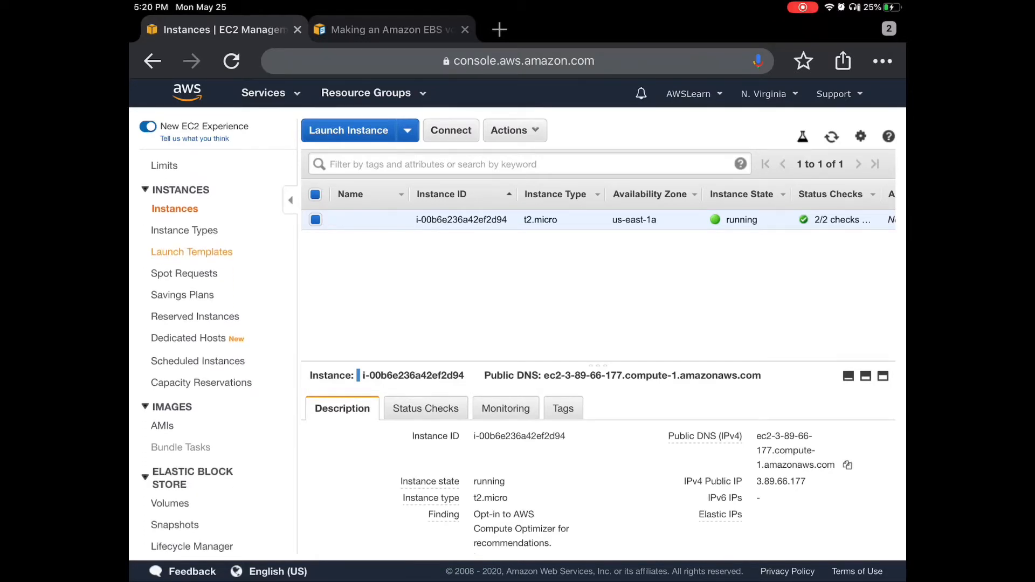
pyautogui.scroll(-3)
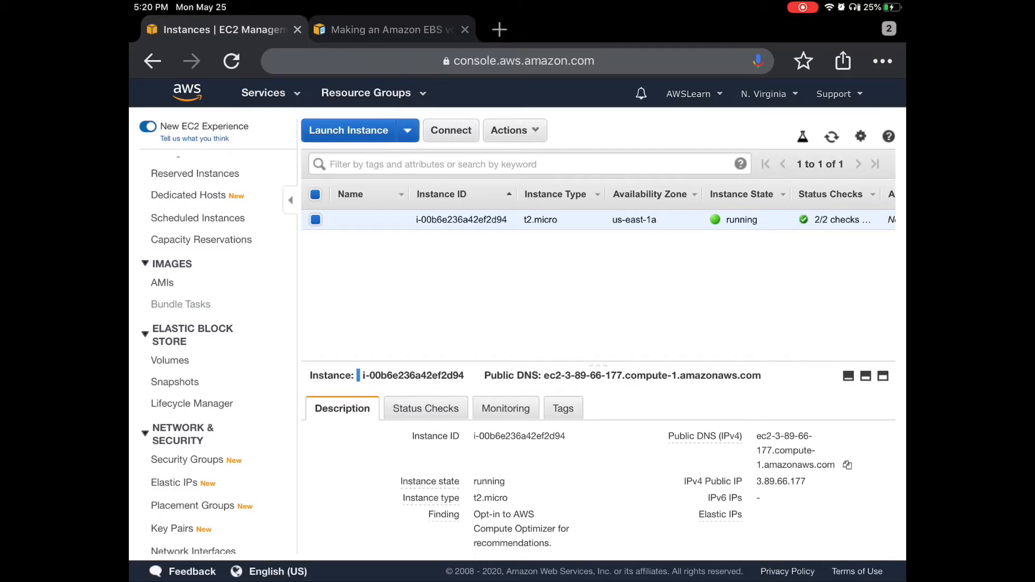
pyautogui.click(171, 360)
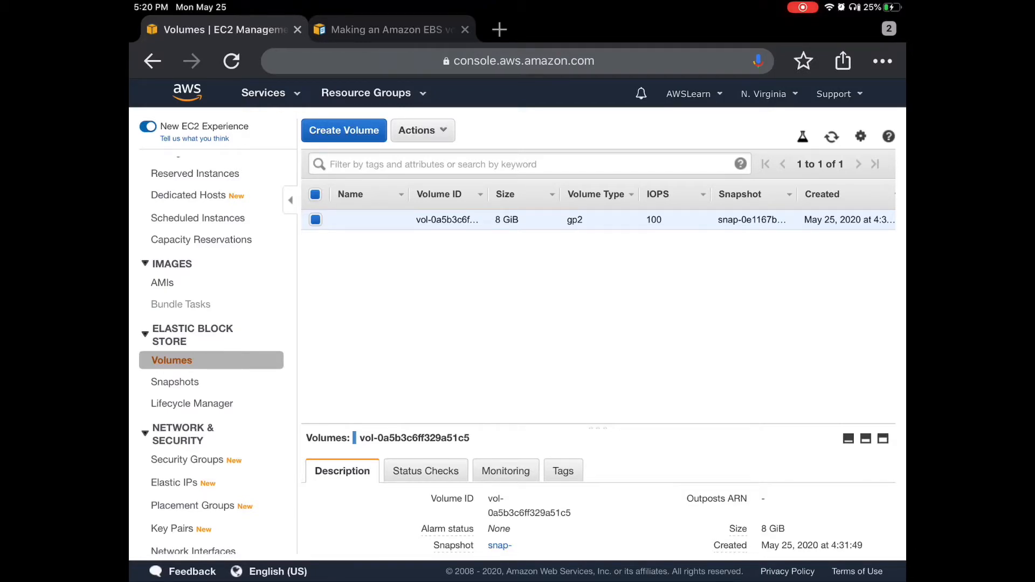
# Start a new EBS volume with size 8 GiB in zone us-east-1a.
pyautogui.click(344, 130)
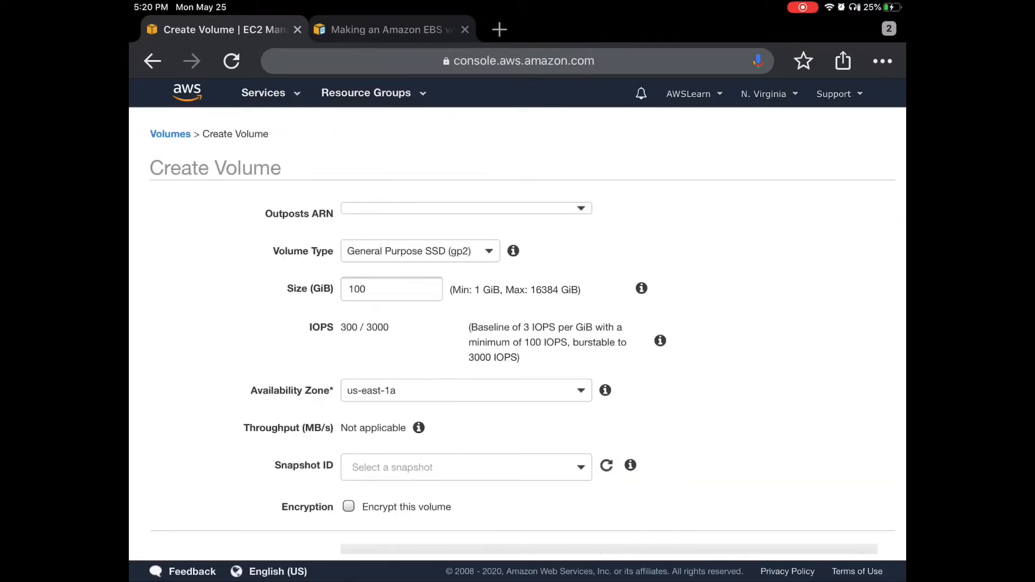
pyautogui.scroll(-3)
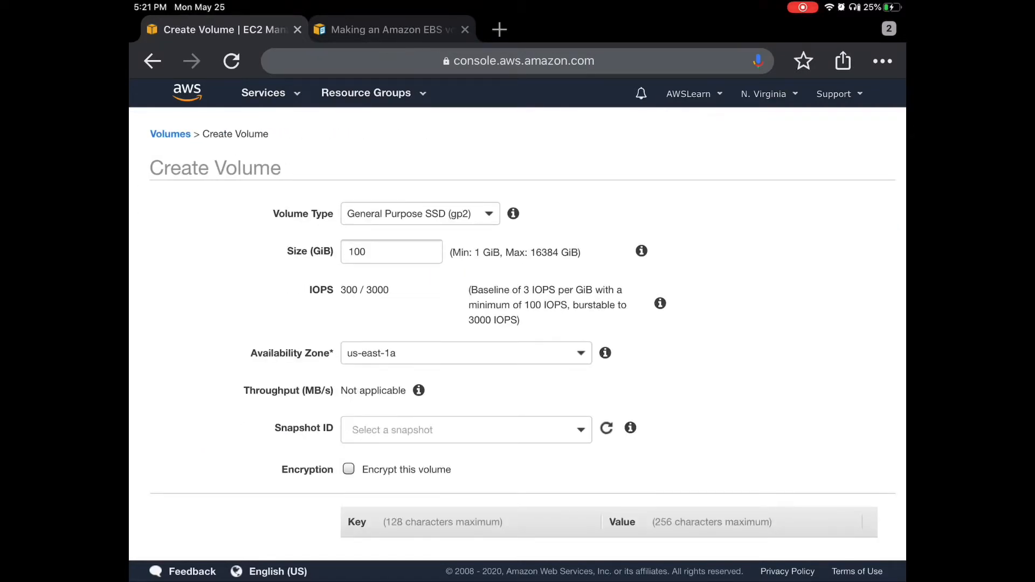
pyautogui.doubleClick(391, 252)
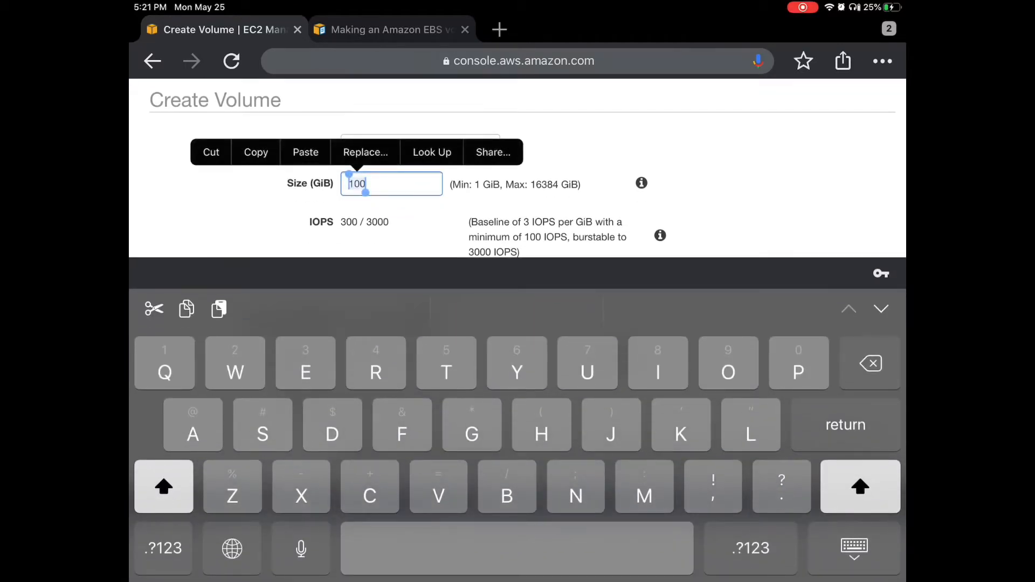
pyautogui.write('8')
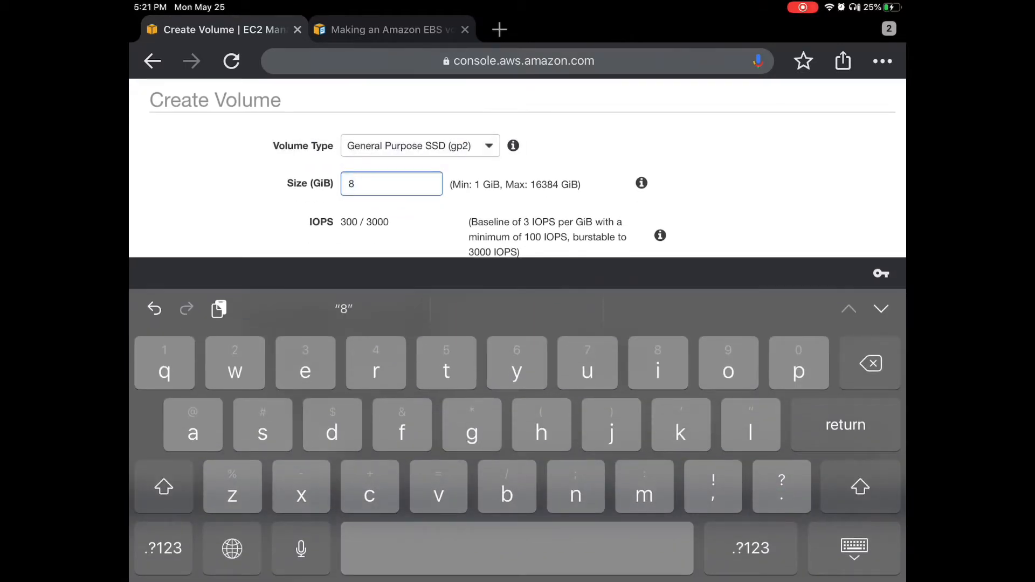
pyautogui.scroll(-3)
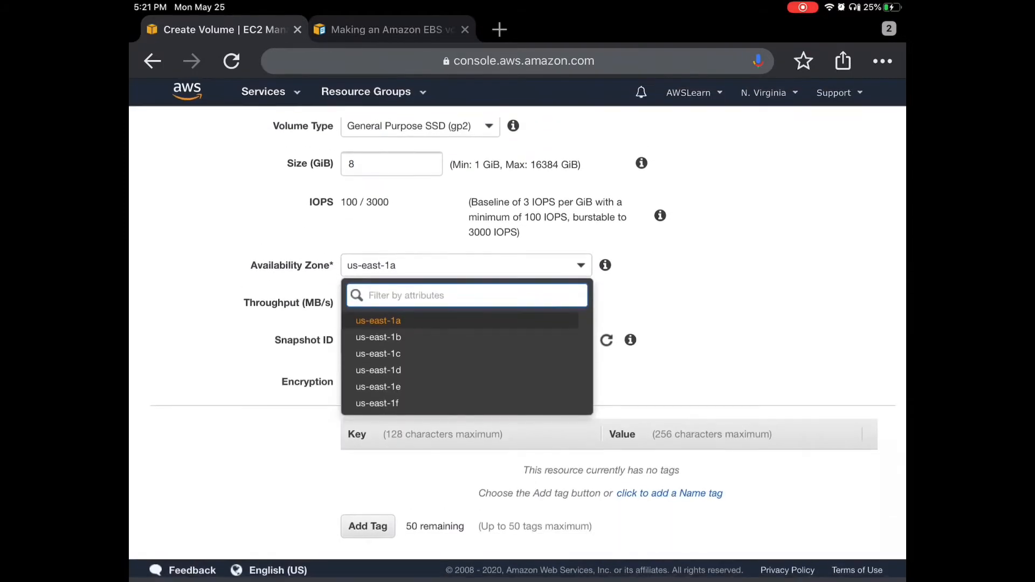
pyautogui.click(378, 320)
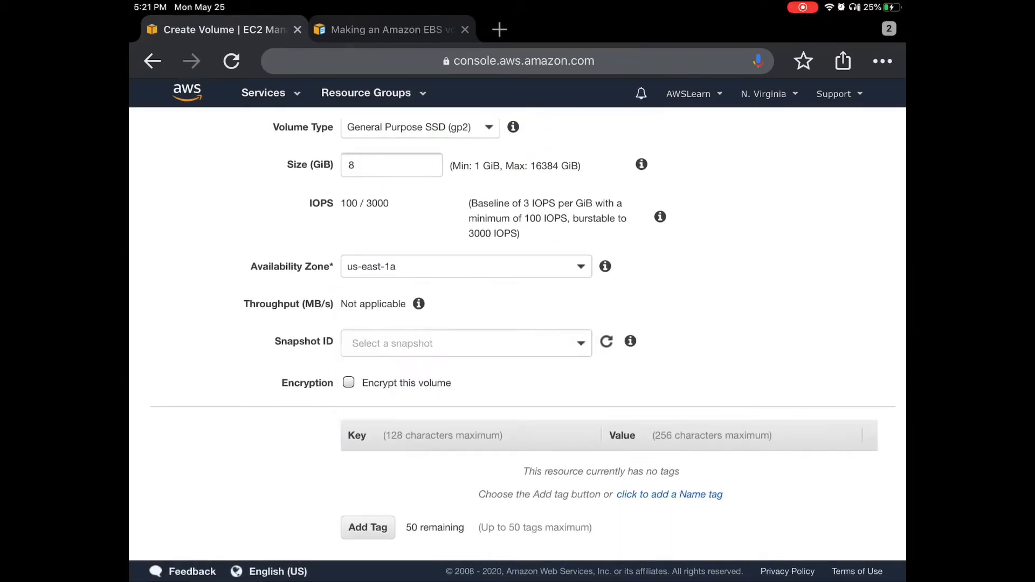
# Tag the volume Name = Ebsdemovol, create it, and select its new volume ID.
pyautogui.scroll(-3)
pyautogui.write('N')
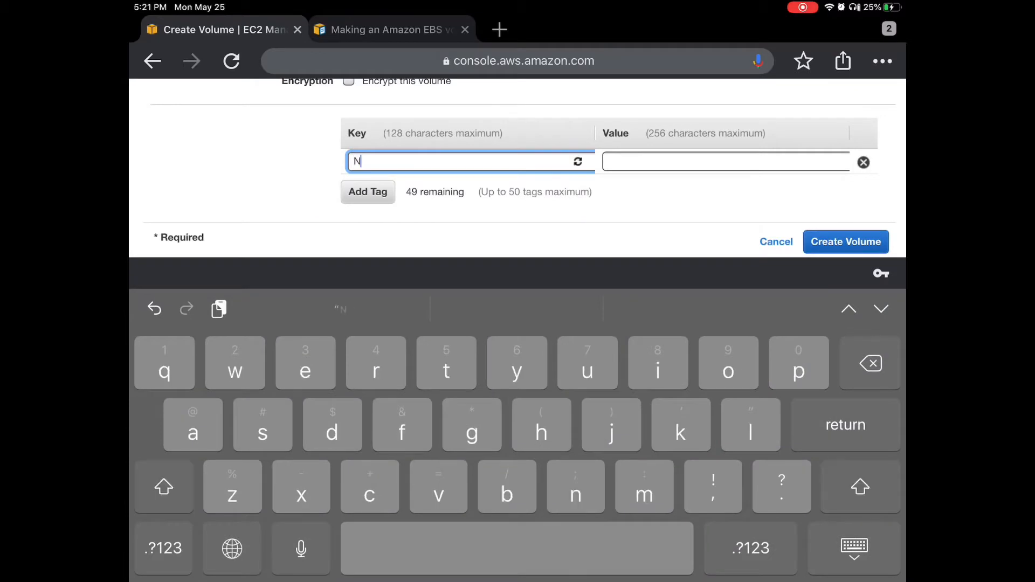
pyautogui.write('ame')
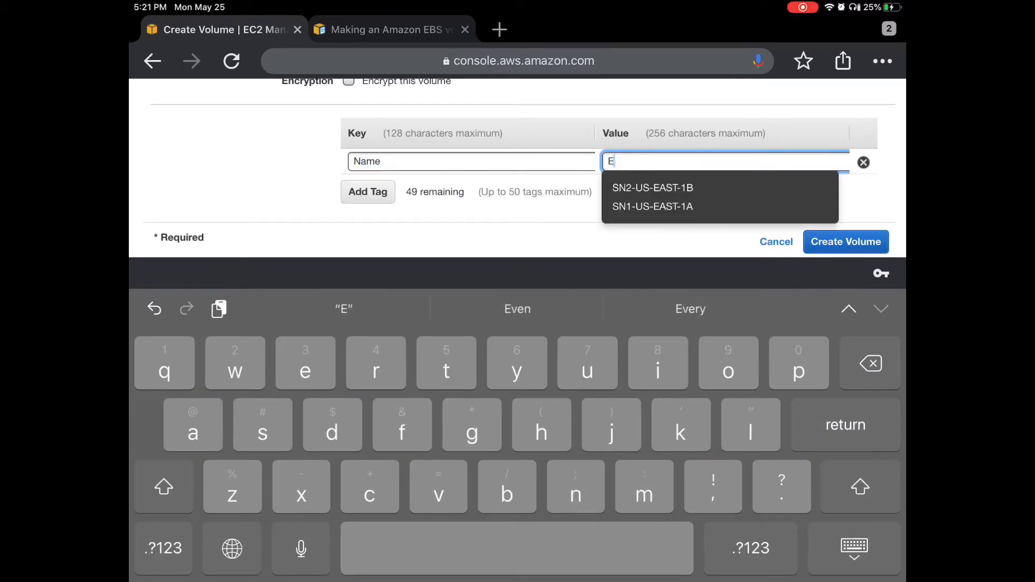
pyautogui.write('bs')
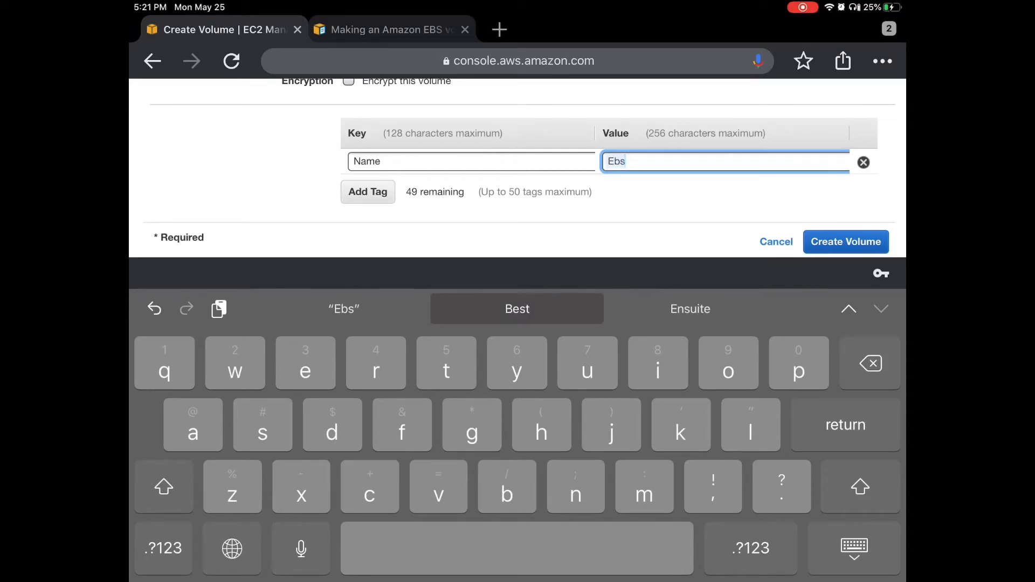
pyautogui.write('dem')
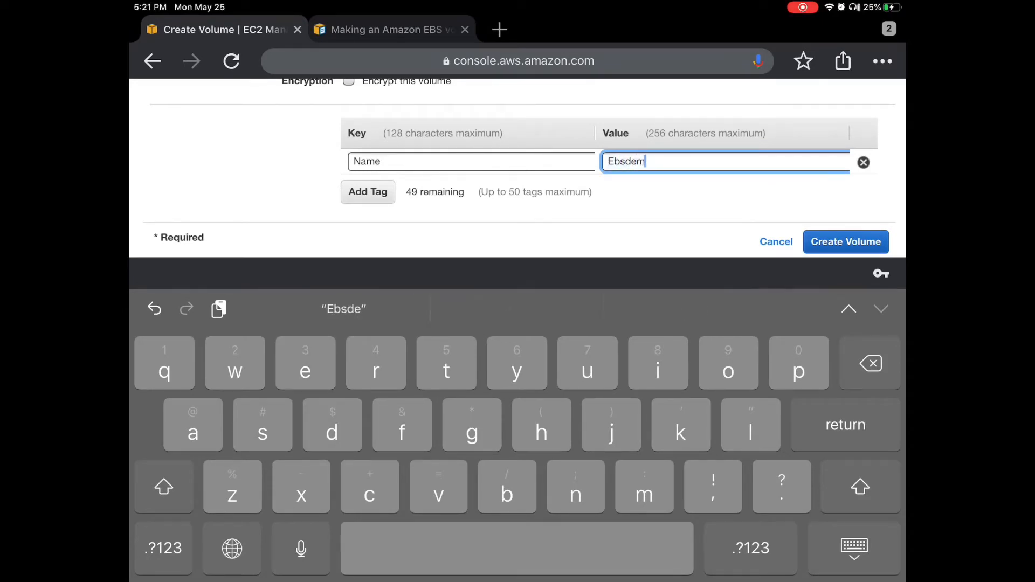
pyautogui.write('ov')
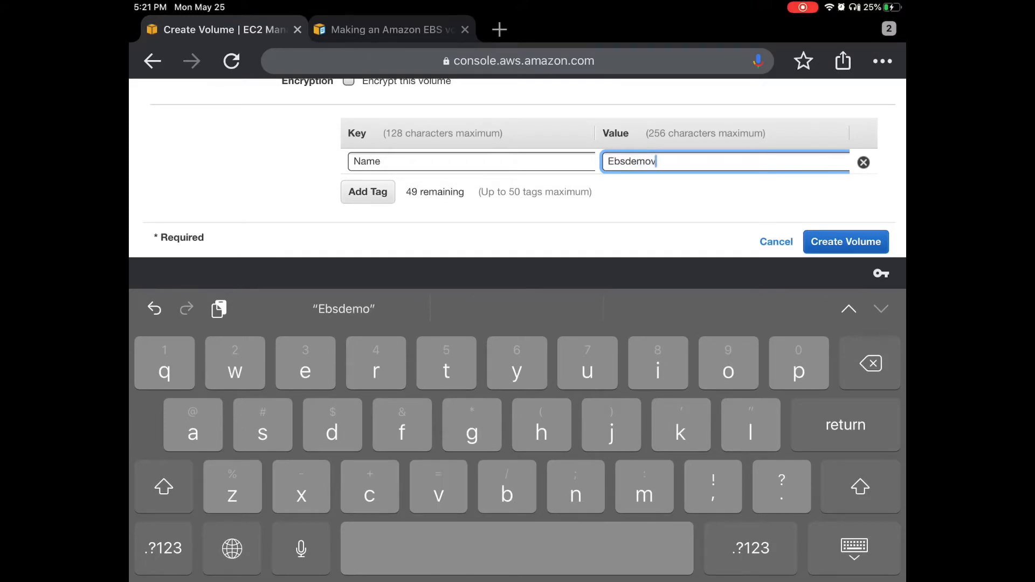
pyautogui.write('ol')
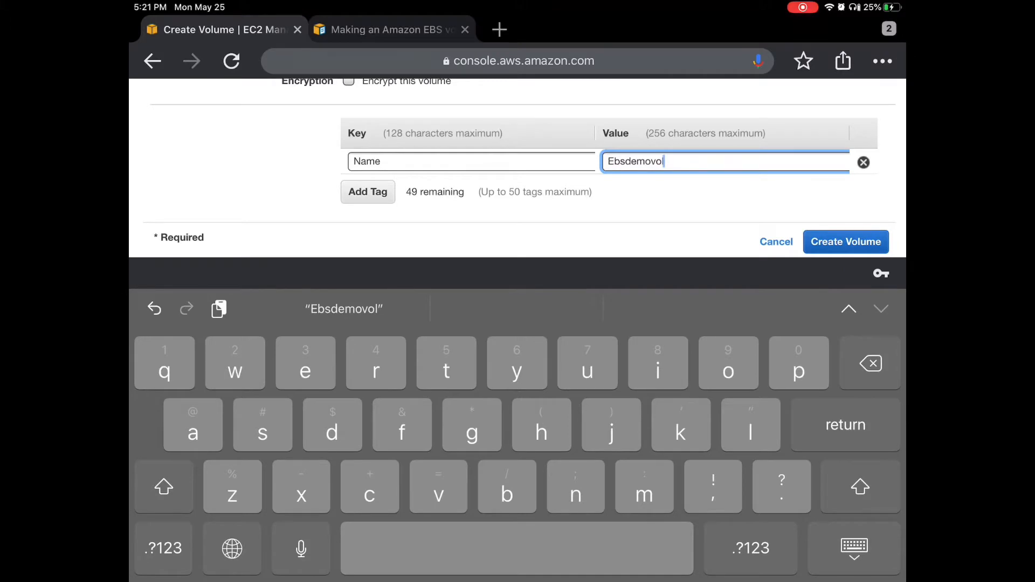
pyautogui.click(846, 241)
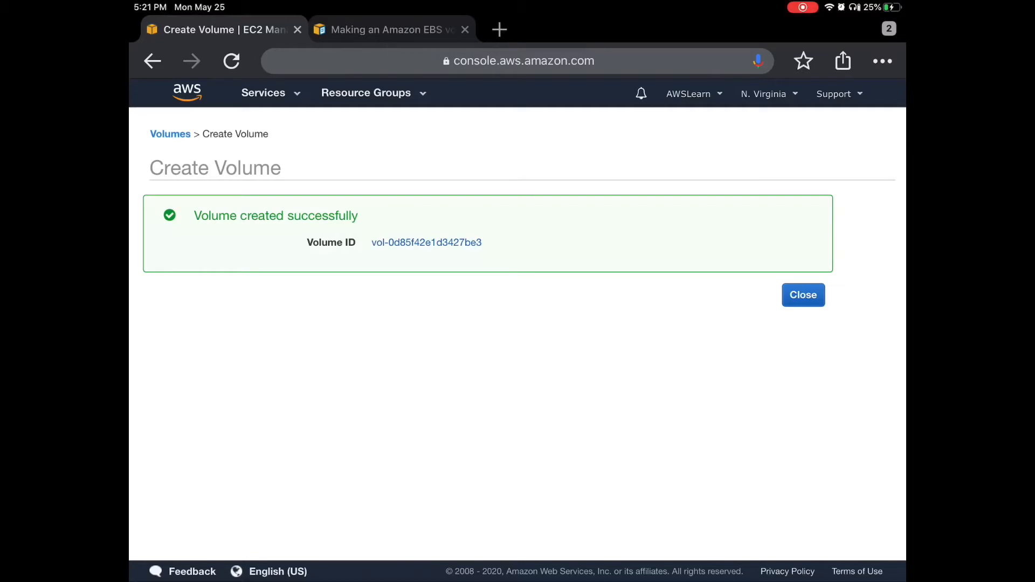
pyautogui.doubleClick(426, 242)
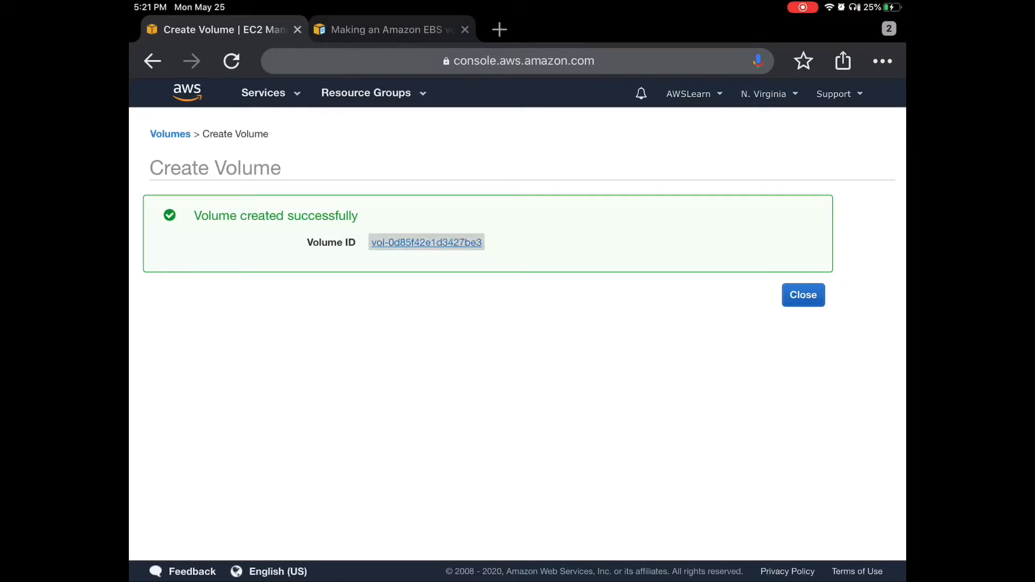
# Show Ebsdemovol in the volumes table, check its available state, then switch to the docs tab.
pyautogui.click(803, 295)
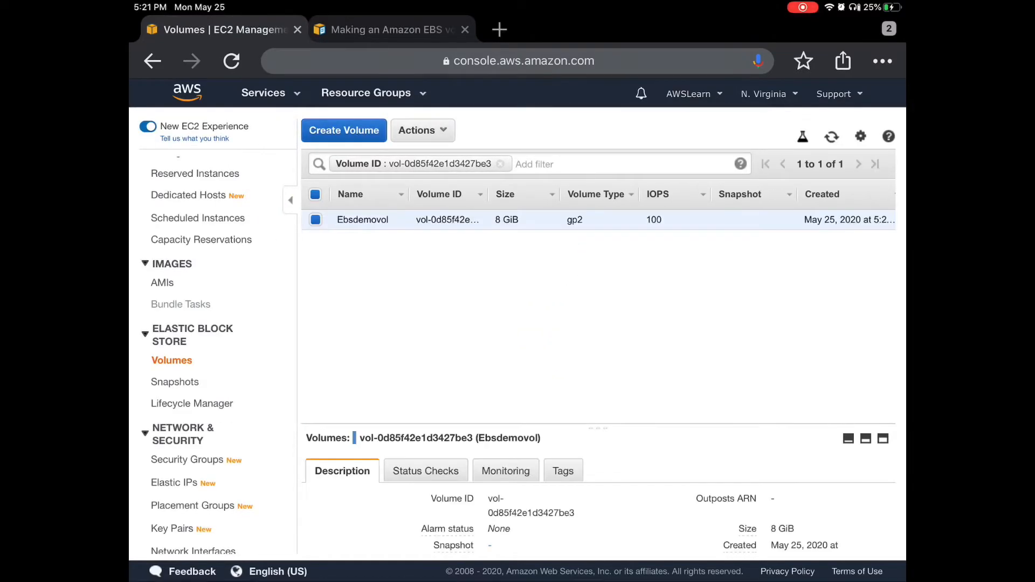
pyautogui.hscroll(3)
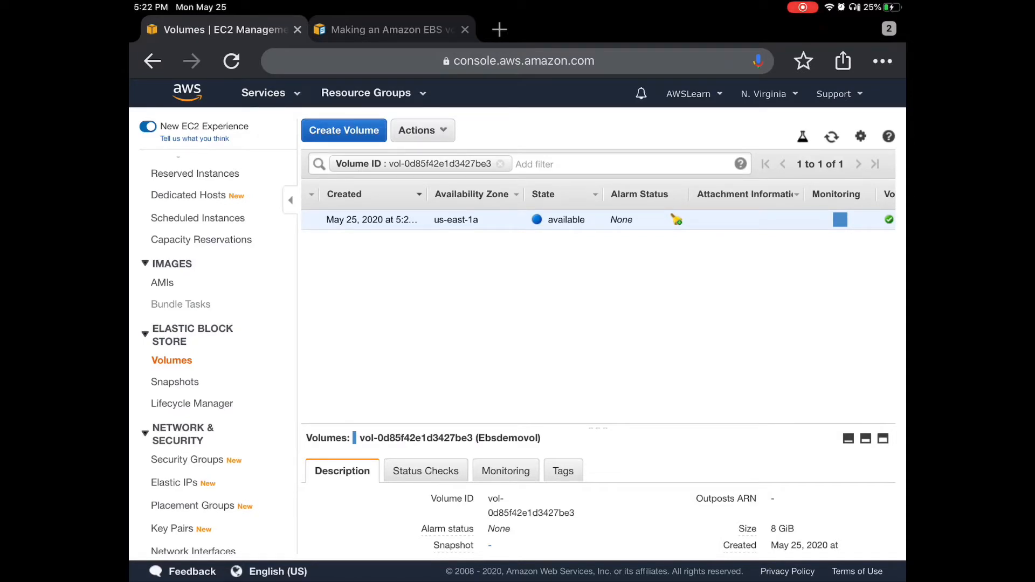
pyautogui.click(388, 30)
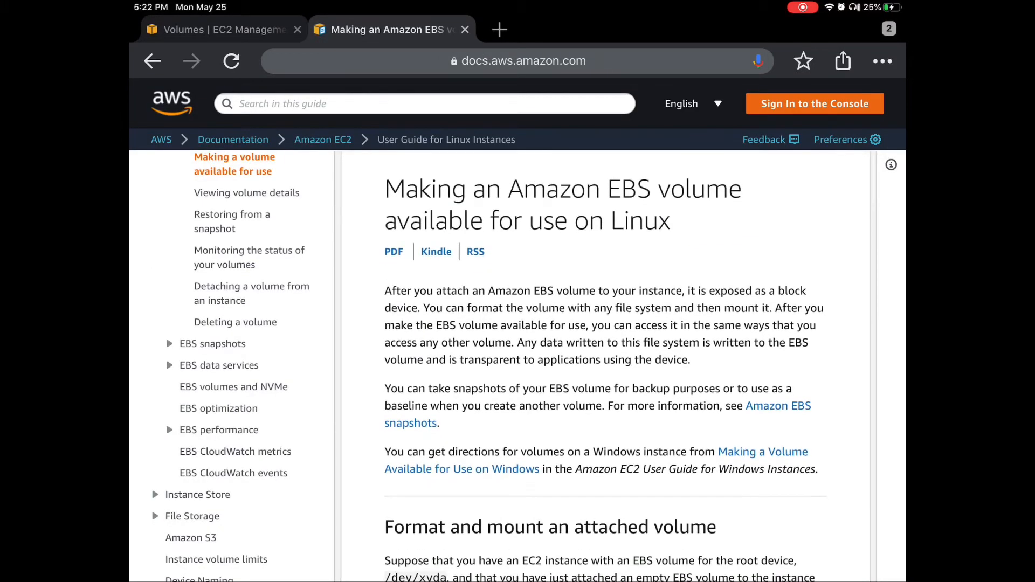
# Scroll the 'Making an Amazon EBS volume available' guide down to the lsblk examples.
pyautogui.scroll(-3)
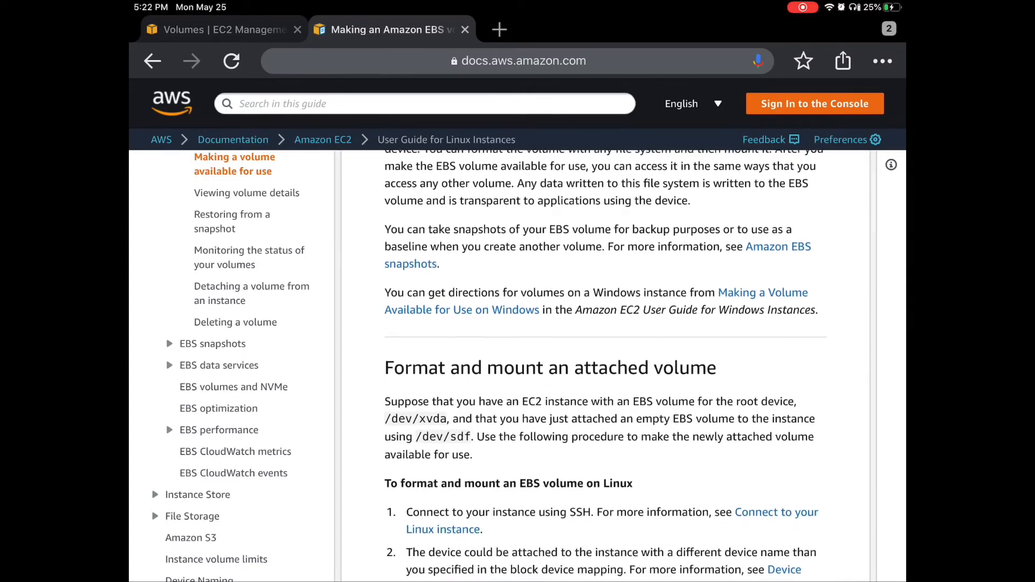
pyautogui.scroll(-3)
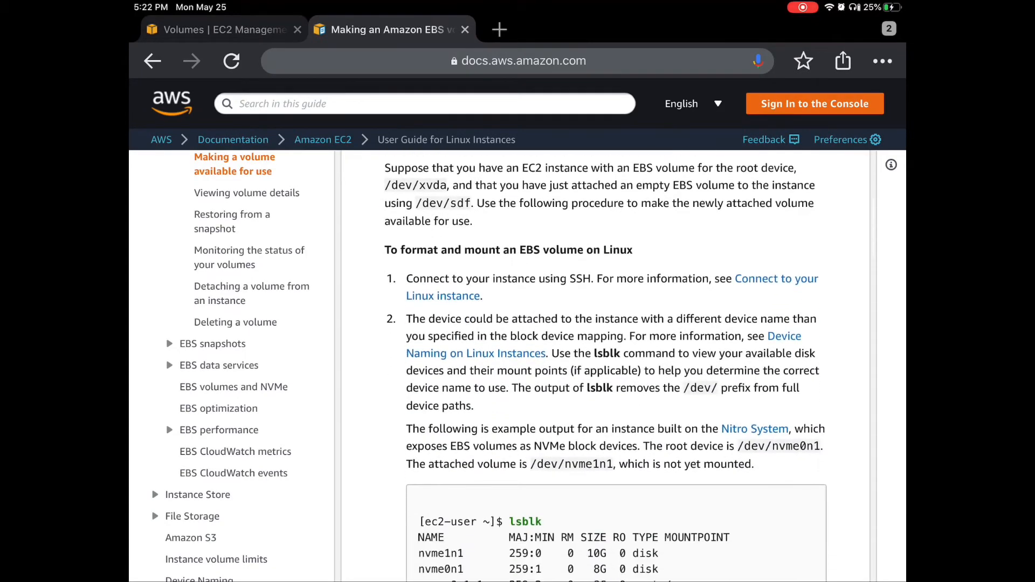
pyautogui.scroll(-3)
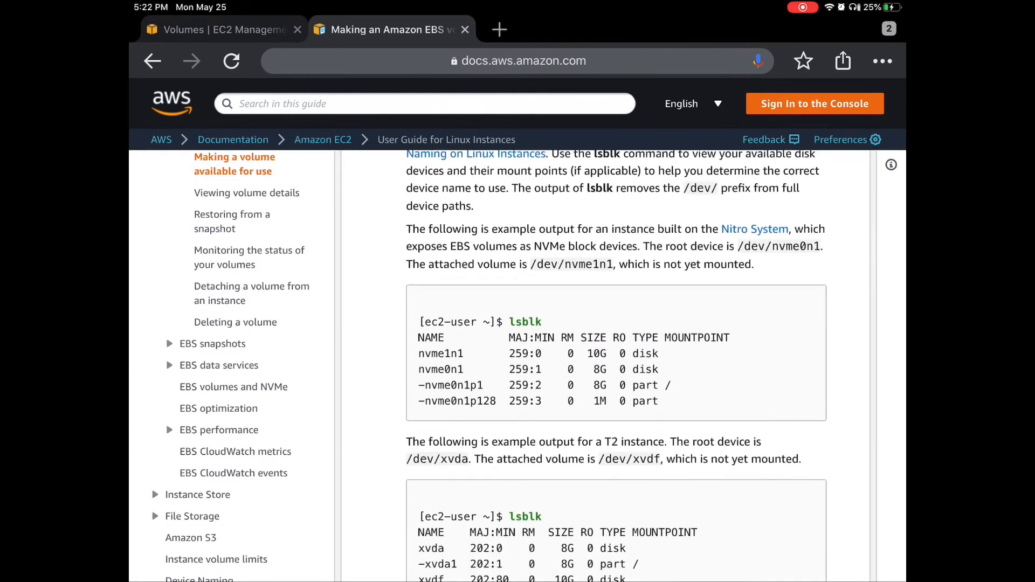
pyautogui.scroll(-3)
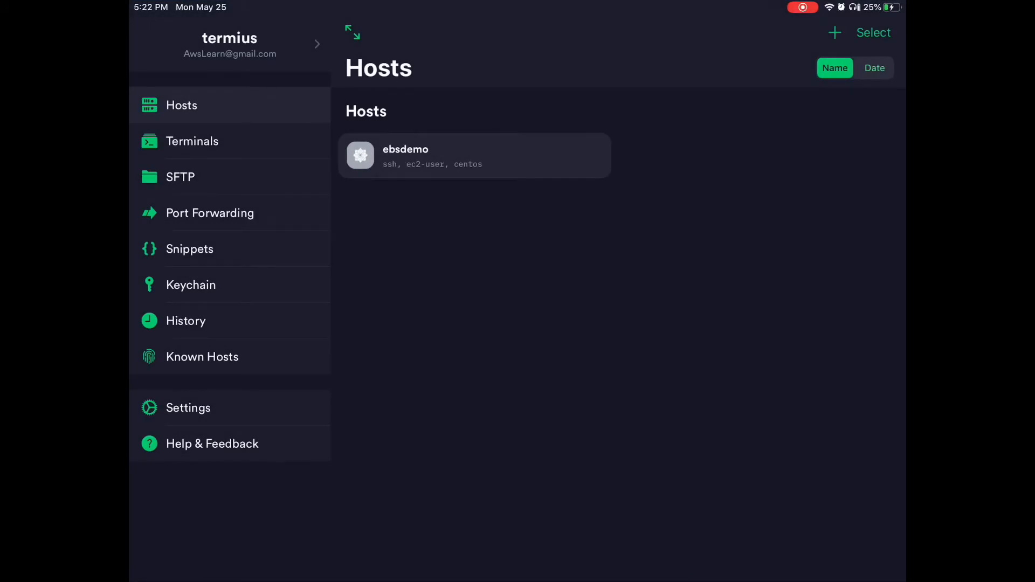
# Connect to ebsdemo over SSH and run sudo yum update -y, which finds nothing to update.
pyautogui.click(474, 156)
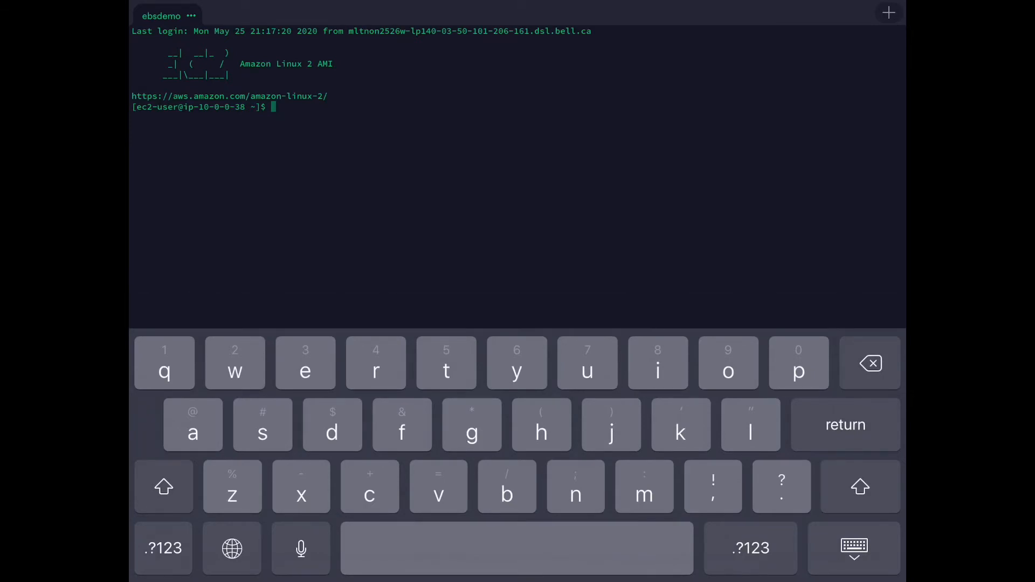
pyautogui.write('sud')
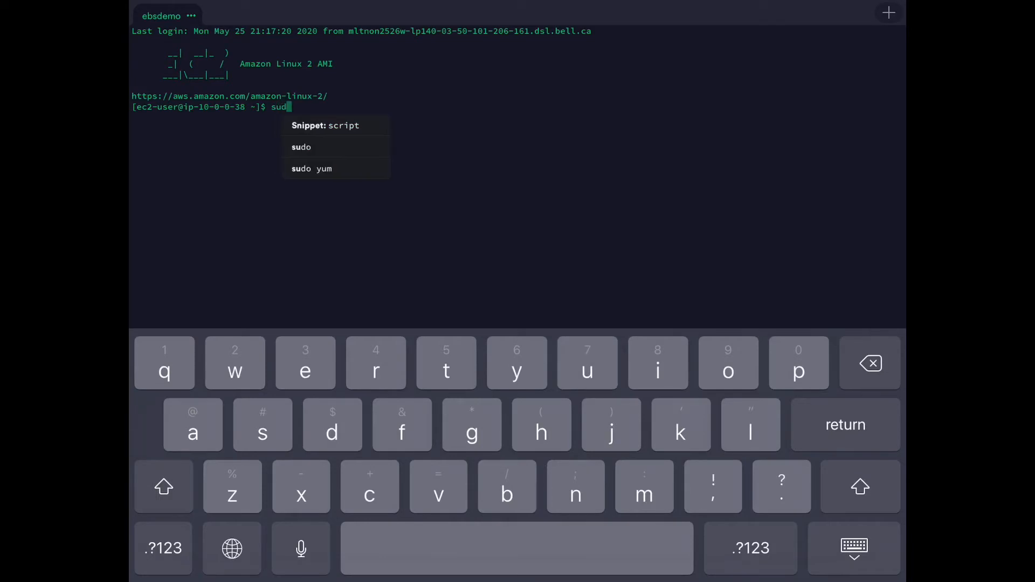
pyautogui.write('o')
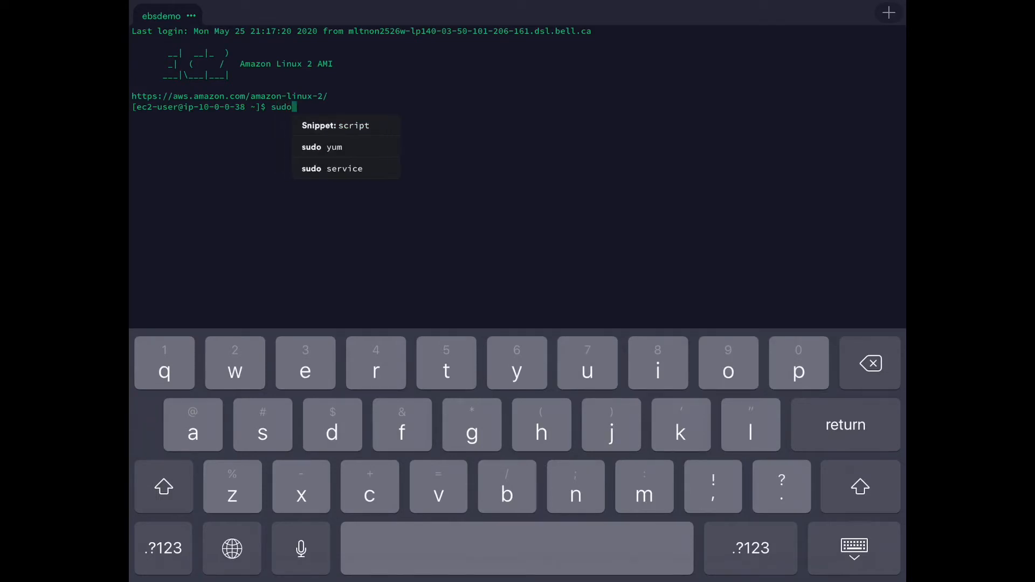
pyautogui.write('yum')
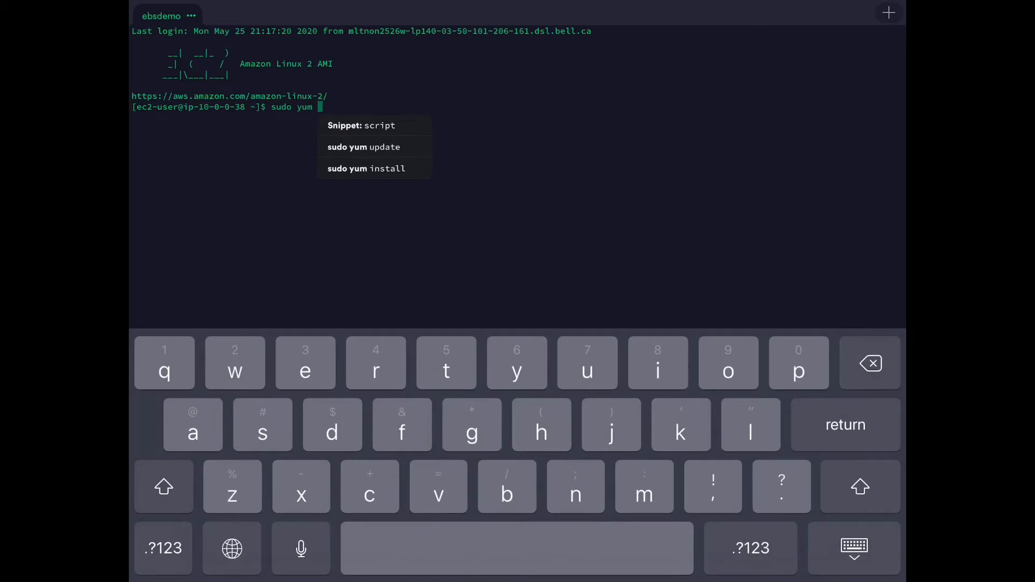
pyautogui.click(363, 146)
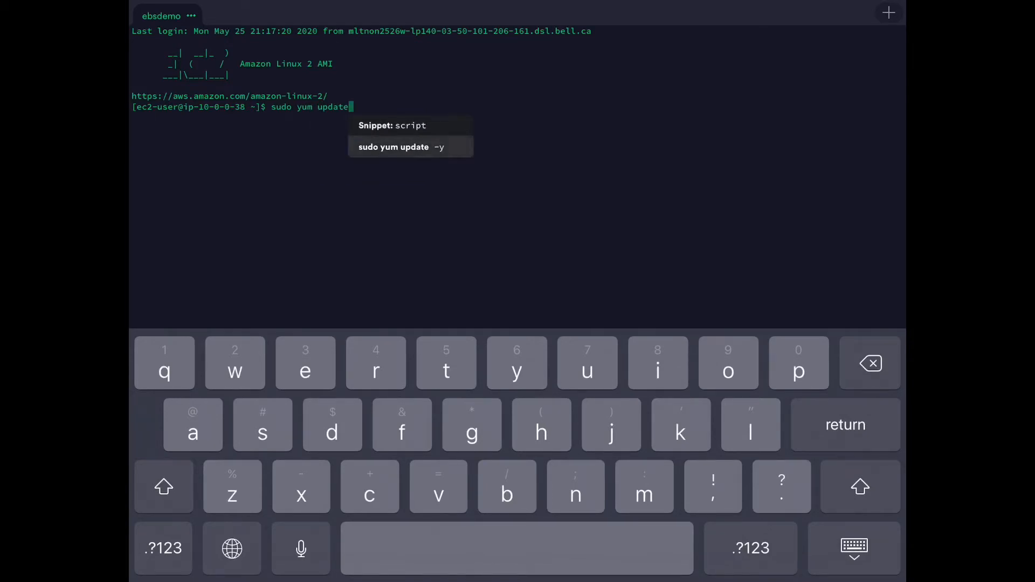
pyautogui.click(410, 147)
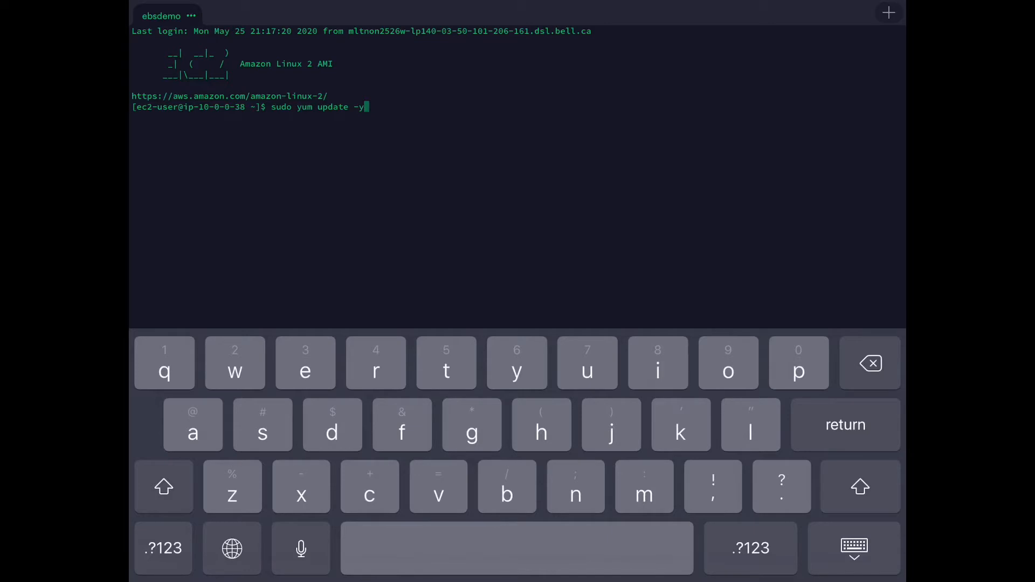
pyautogui.press('return')
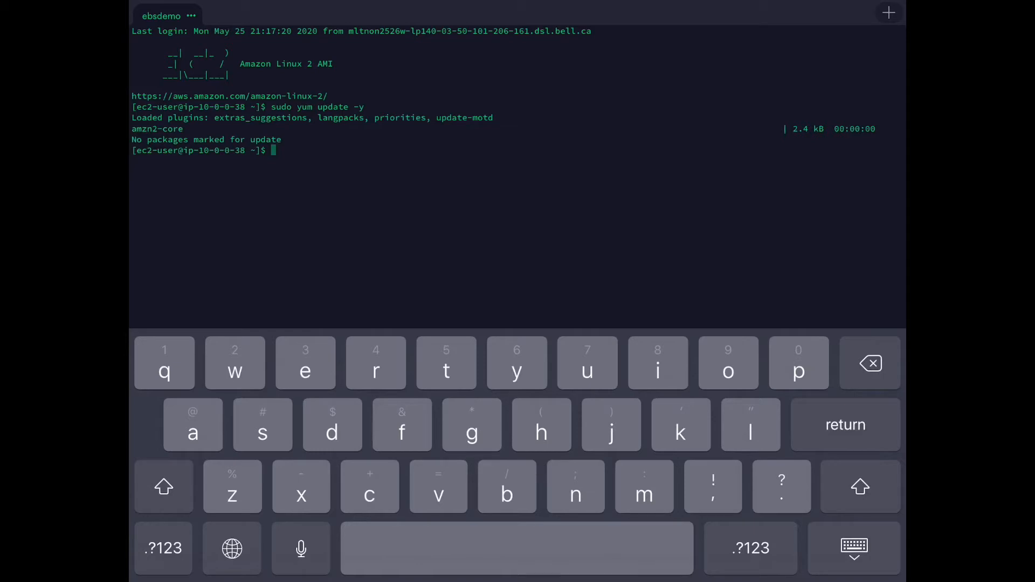
# Run lsblk to list the instance's block devices.
pyautogui.write('l')
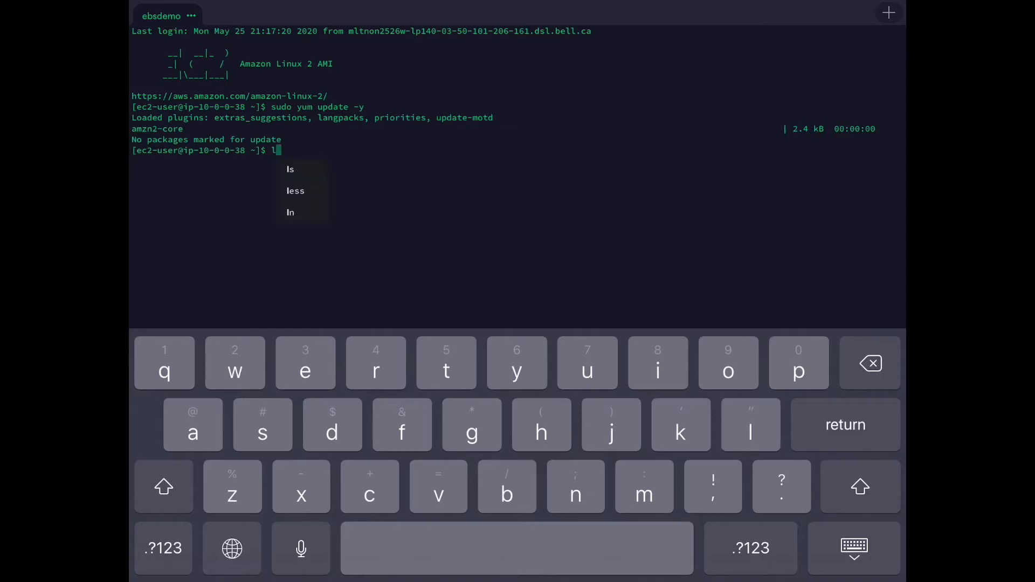
pyautogui.write('blk')
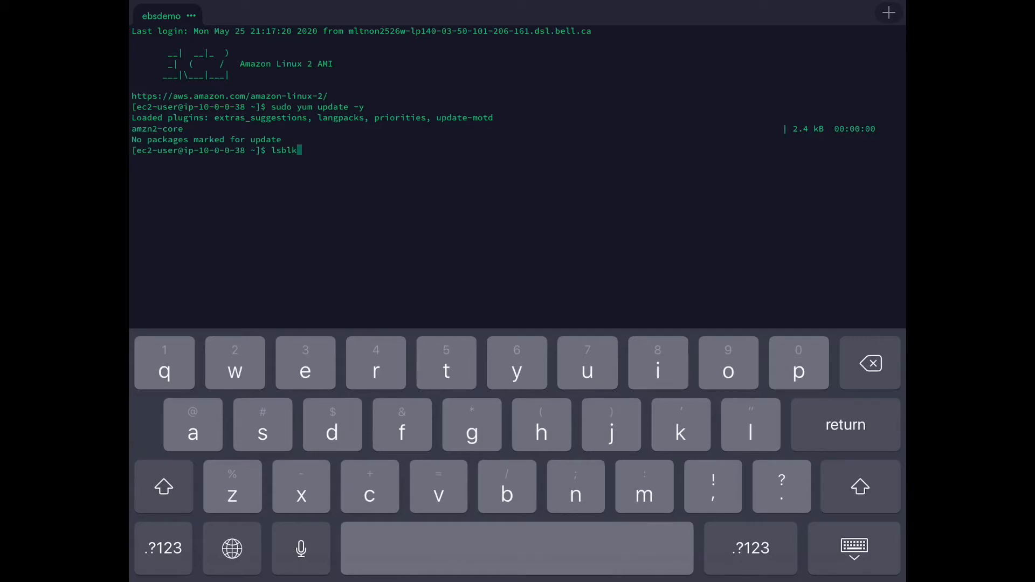
pyautogui.press('return')
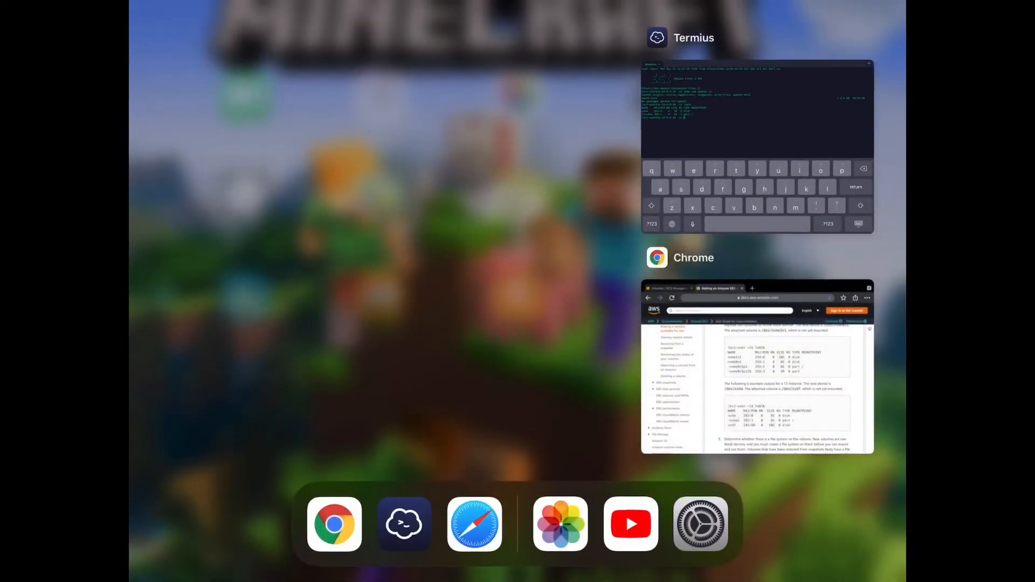
# Attach Ebsdemovol to instance i-00b6e236a42ef2d94 as /dev/sdf via Actions > Attach Volume.
pyautogui.click(757, 369)
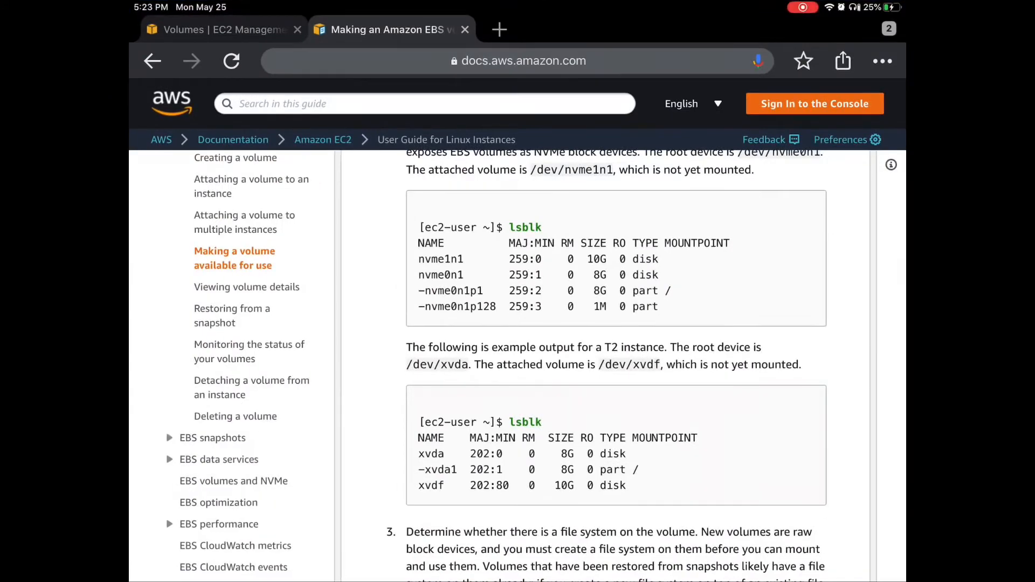
pyautogui.click(221, 29)
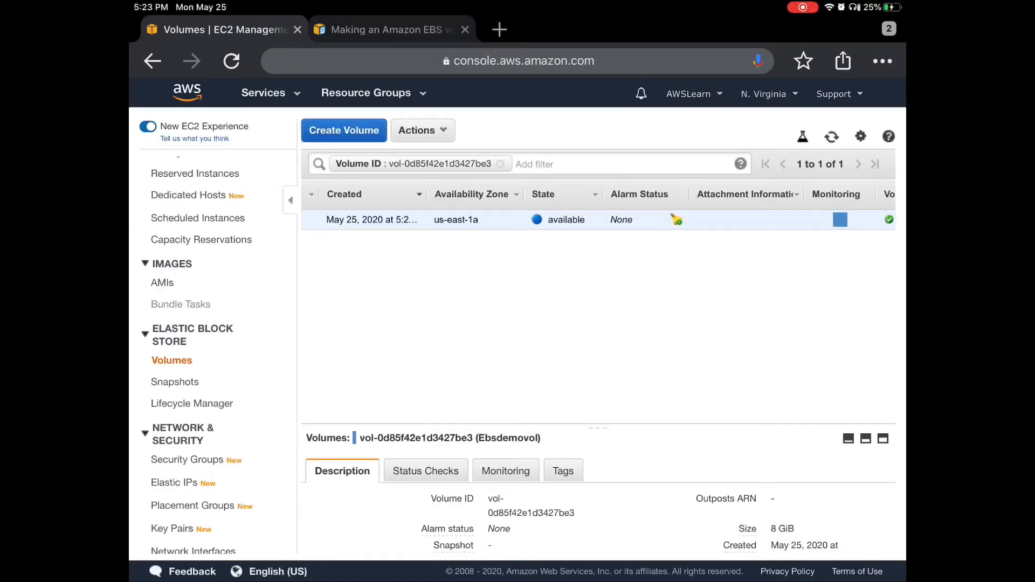
pyautogui.click(419, 130)
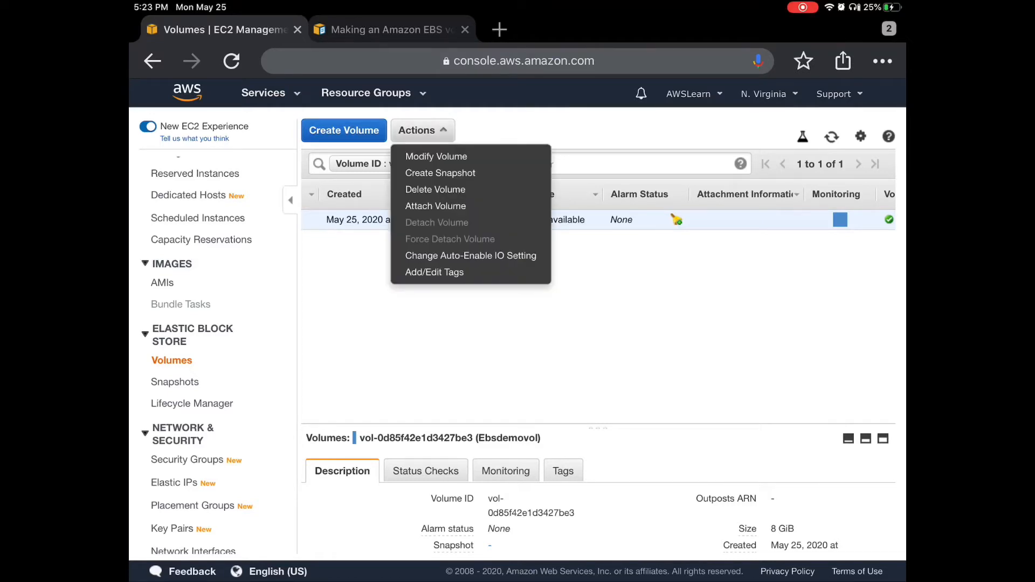
pyautogui.click(436, 206)
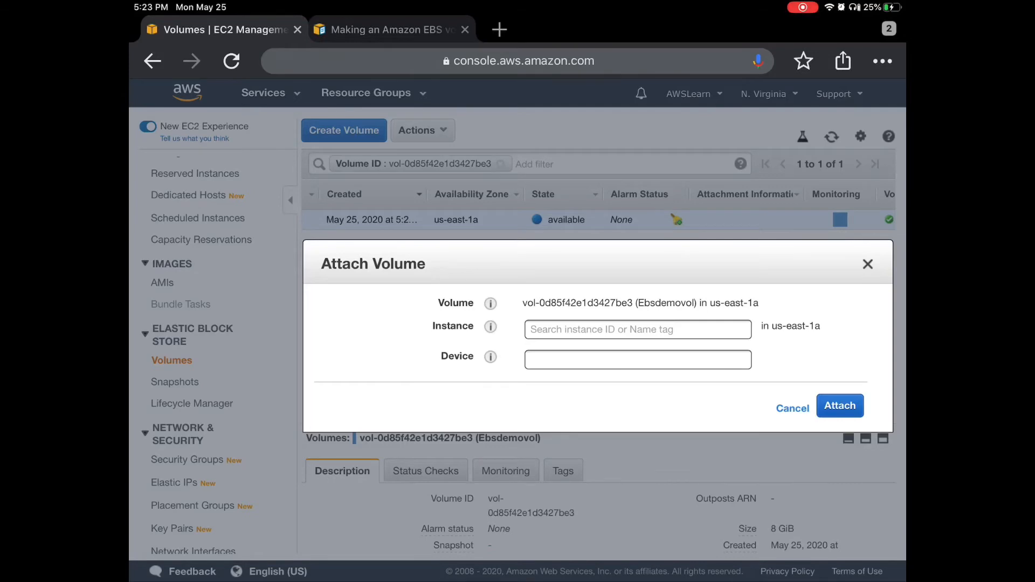
pyautogui.click(636, 329)
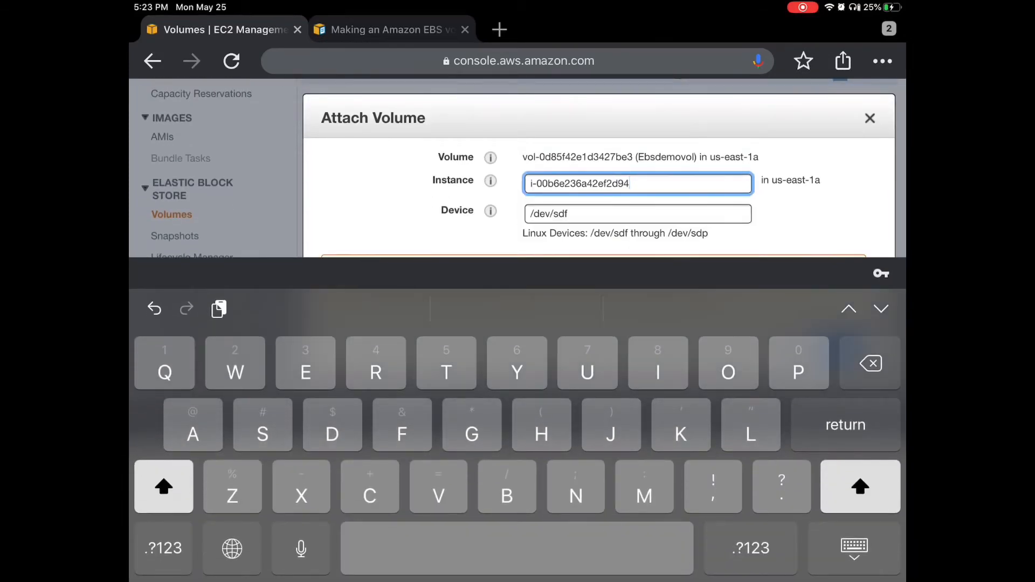
pyautogui.scroll(-3)
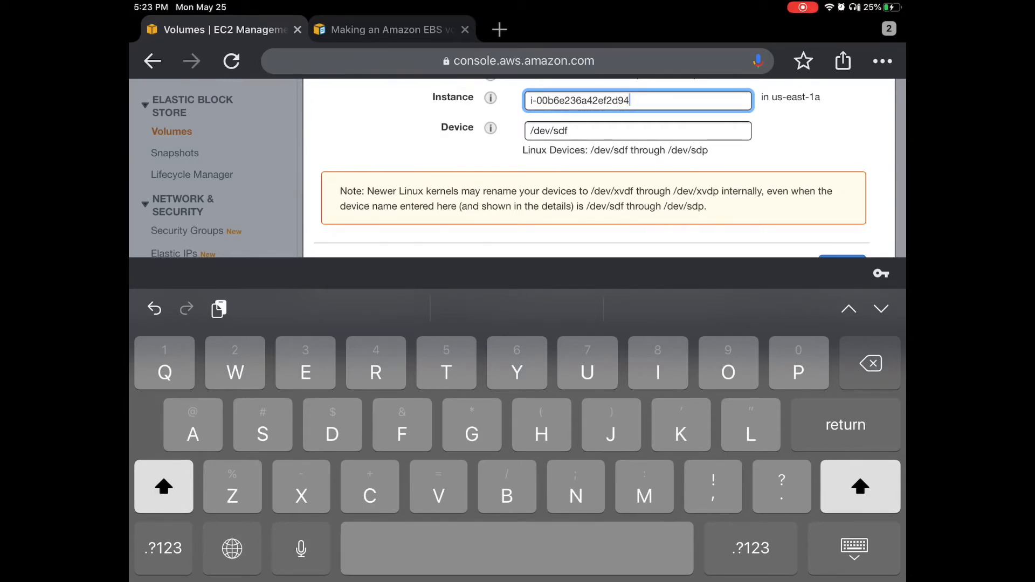
pyautogui.scroll(-3)
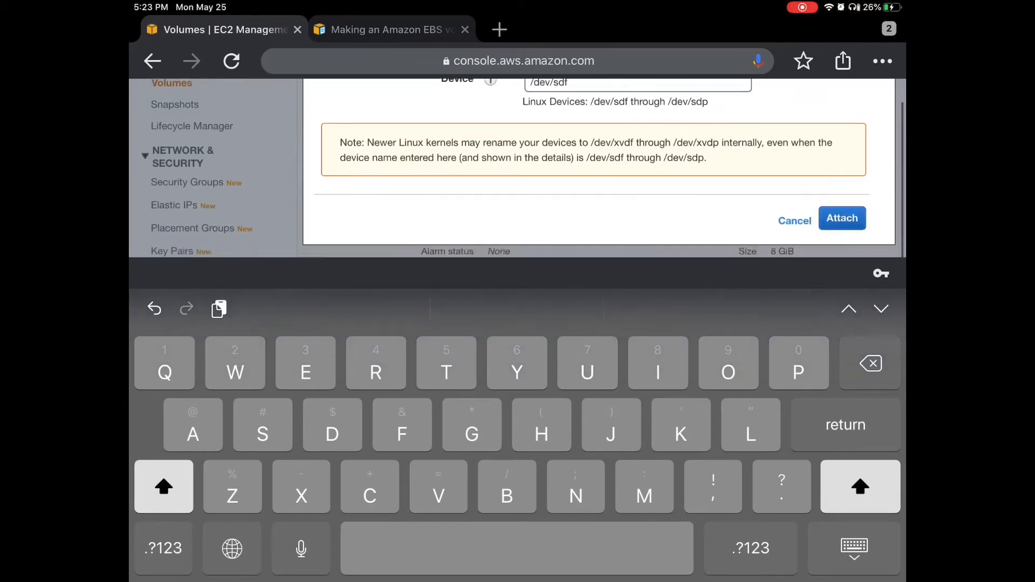
pyautogui.click(842, 218)
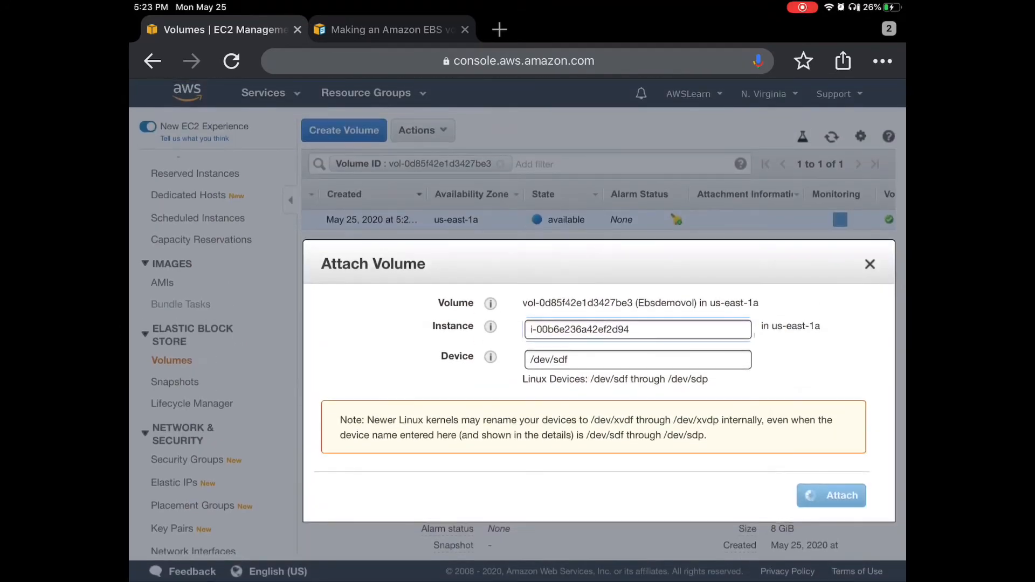
pyautogui.click(831, 495)
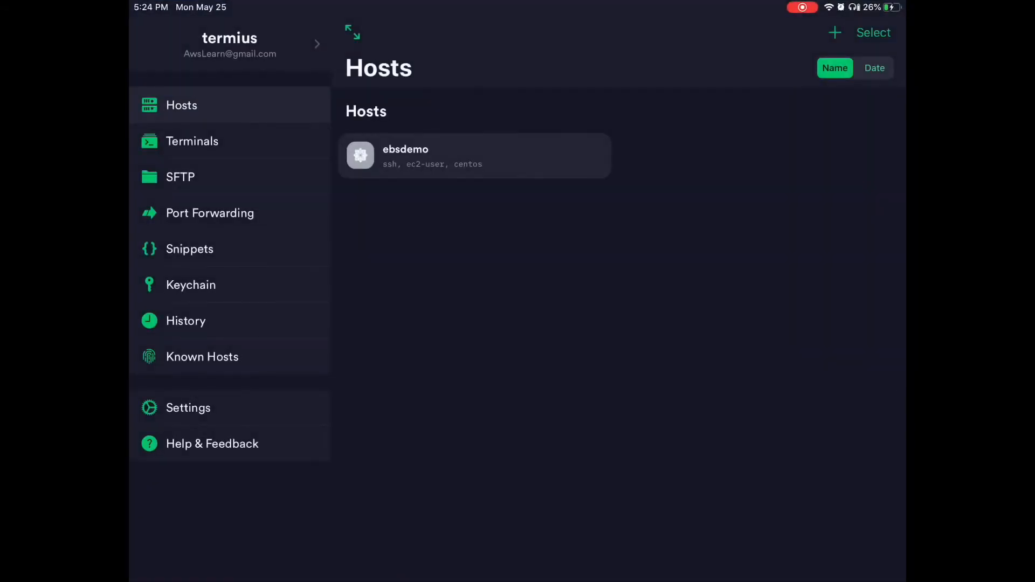
# Reconnect to ebsdemo and run lsblk, revealing the new 8G xvdf disk.
pyautogui.click(473, 156)
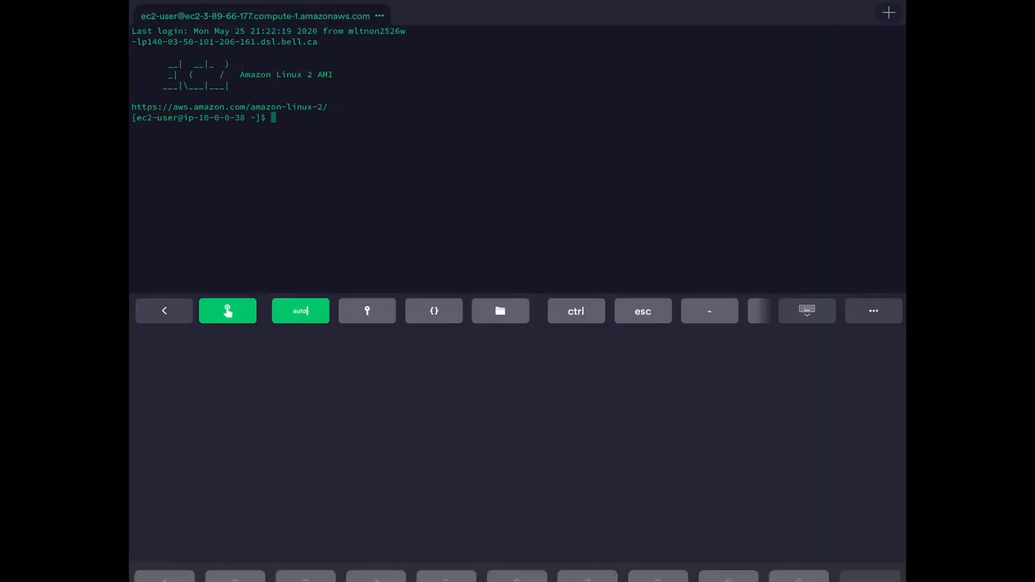
pyautogui.click(806, 311)
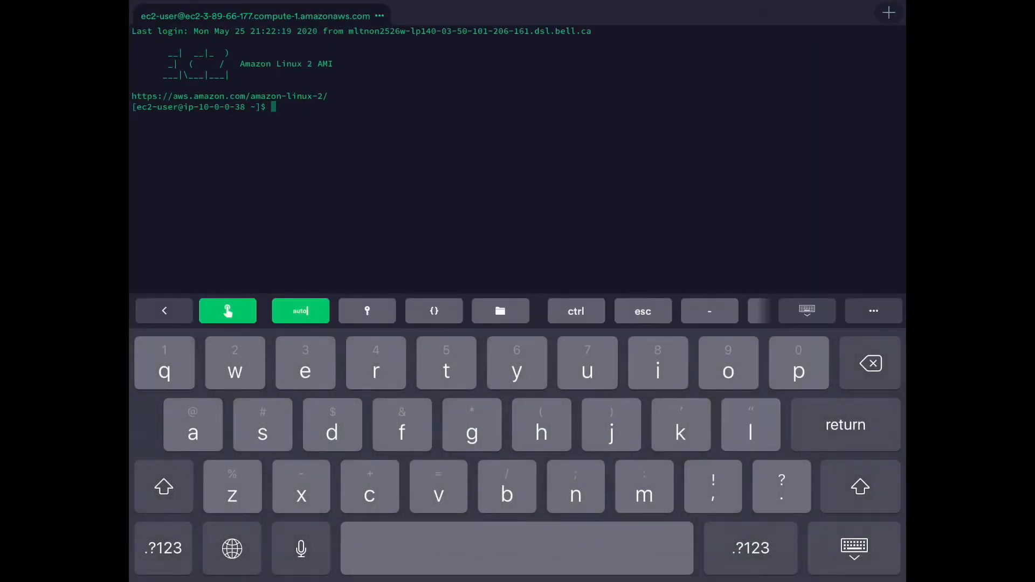
pyautogui.write('ls')
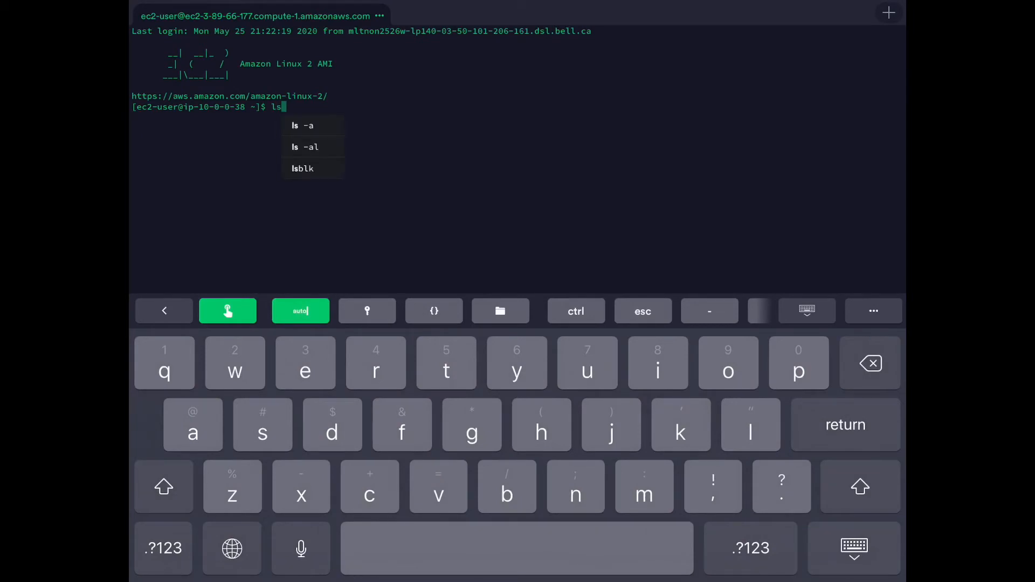
pyautogui.click(302, 169)
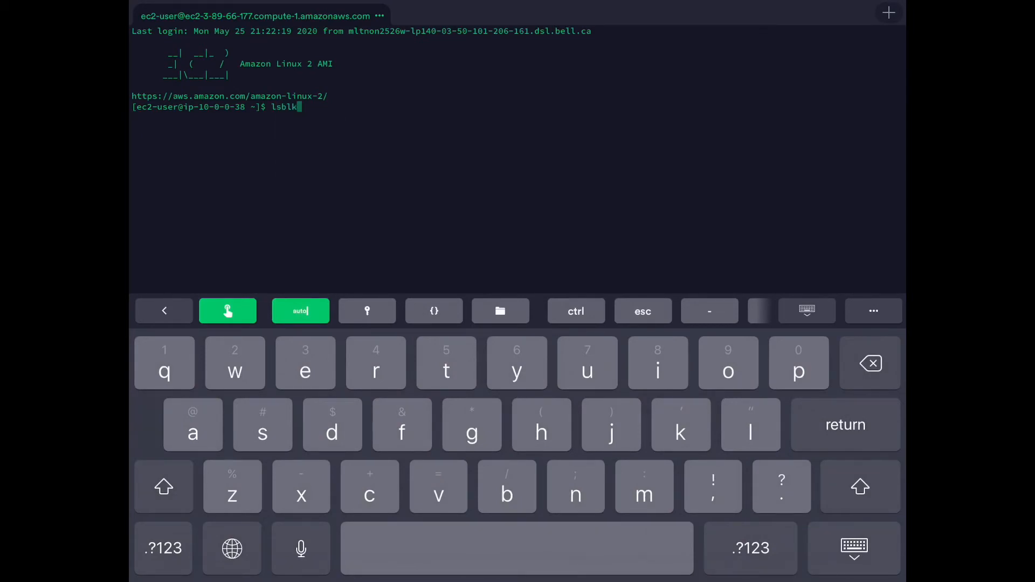
pyautogui.press('return')
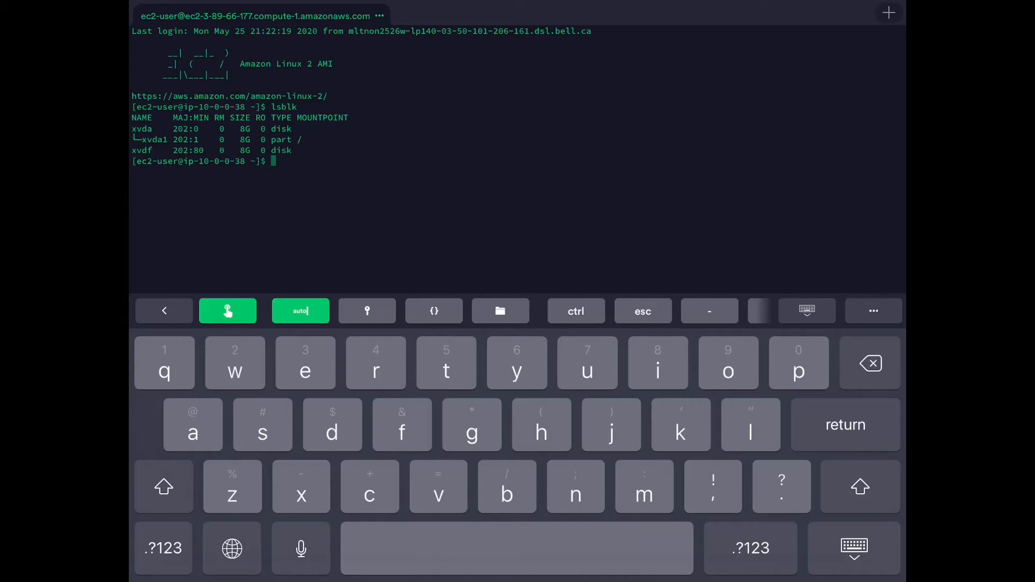
# Run sudo file -s /dev/xvdf, which reports plain data with no filesystem.
pyautogui.write('sudo')
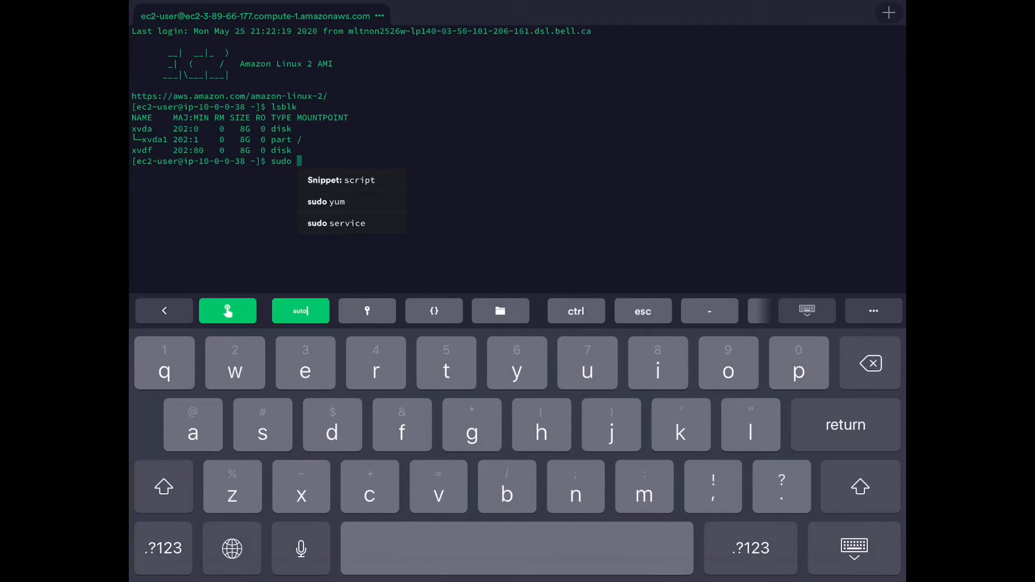
pyautogui.write('file -s')
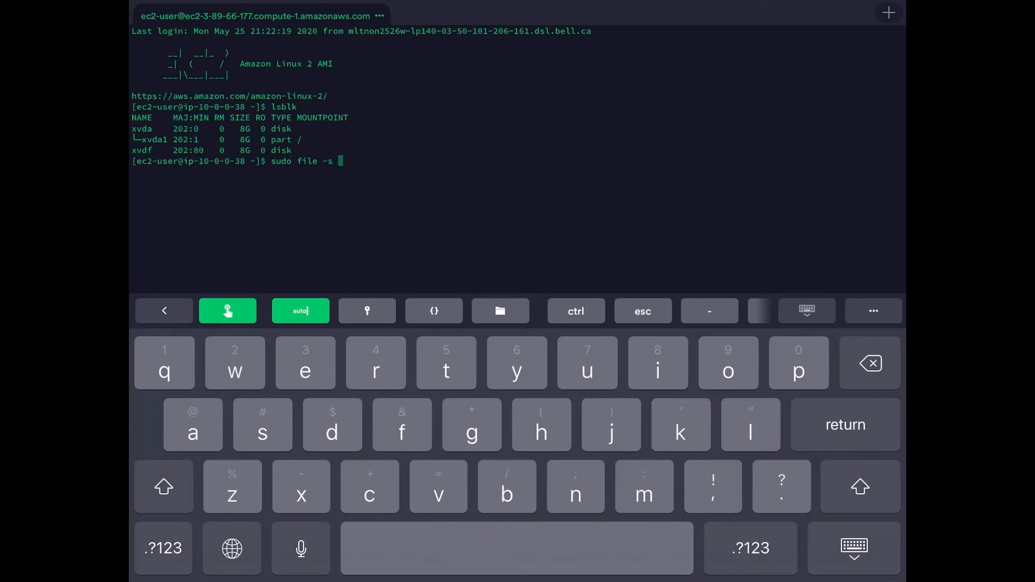
pyautogui.write('/')
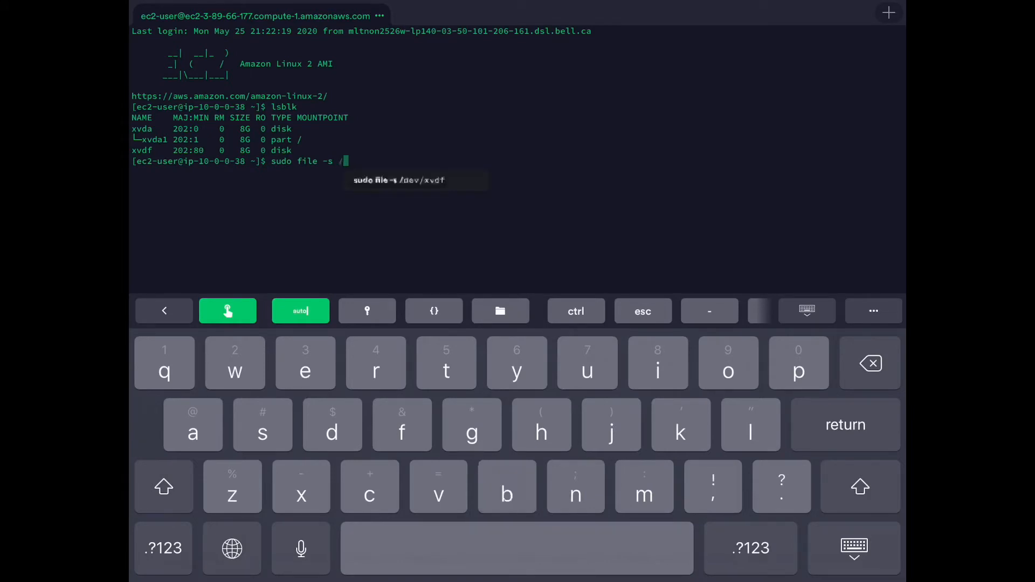
pyautogui.click(399, 179)
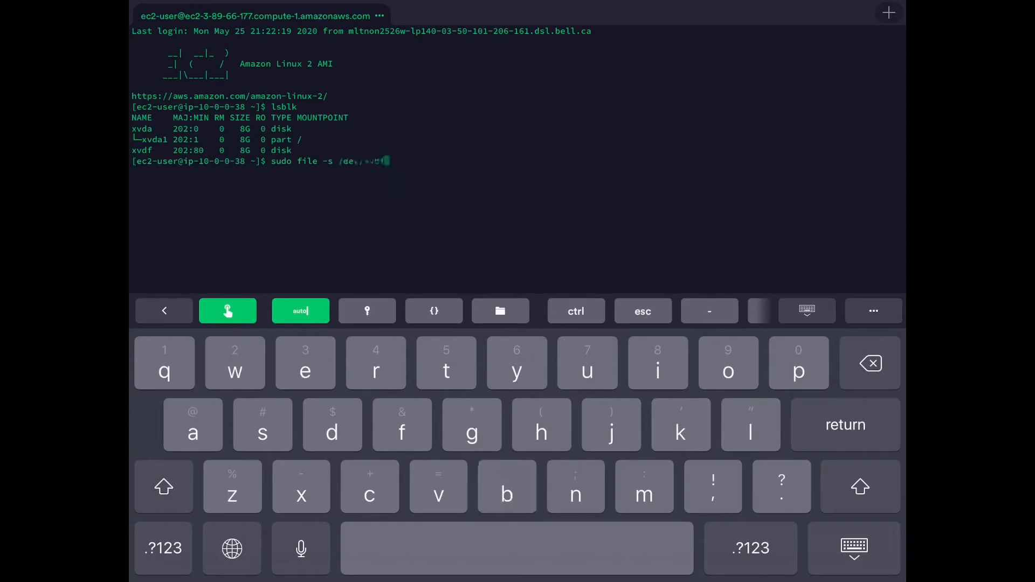
pyautogui.write('/dev/xvdf')
pyautogui.write('sudo')
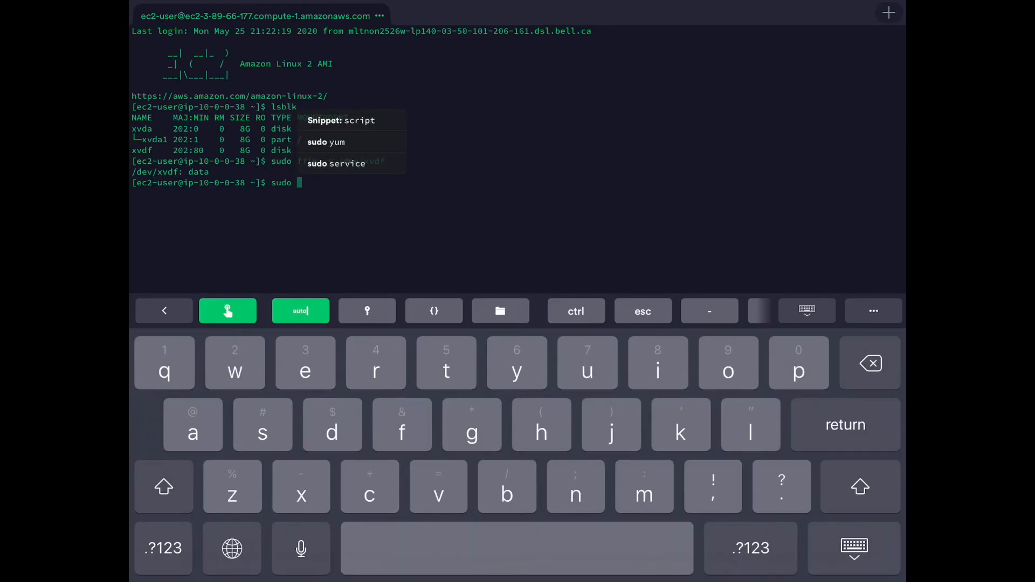
# Format /dev/xvdf as XFS with sudo mkfs -t xfs /dev/xvdf.
pyautogui.write('m')
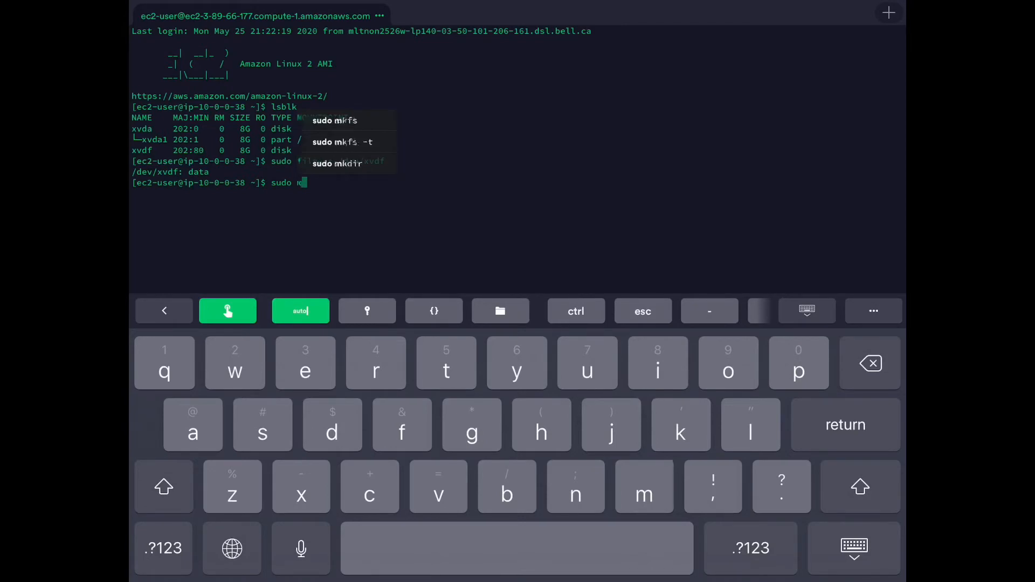
pyautogui.click(343, 142)
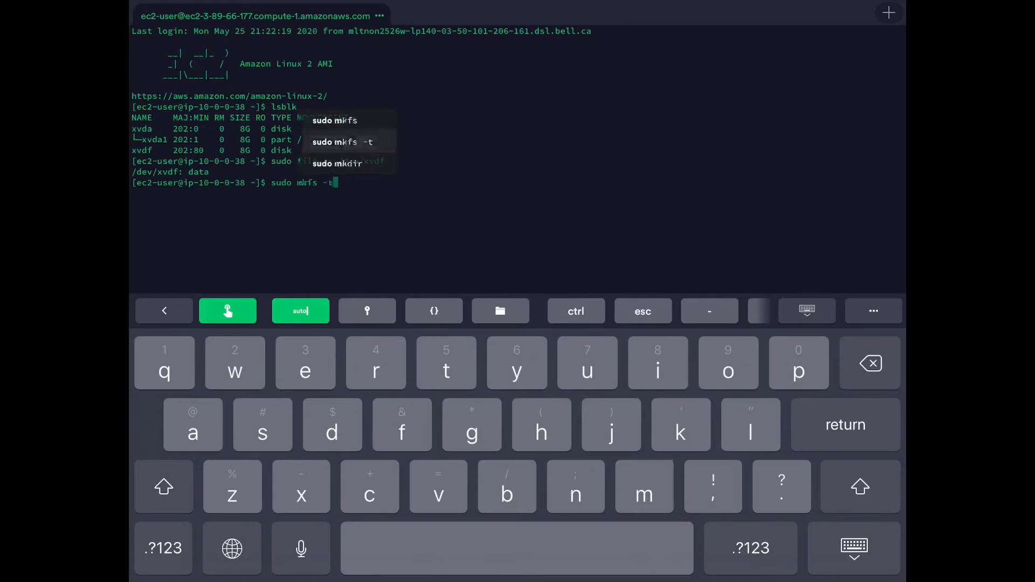
pyautogui.write('xfs')
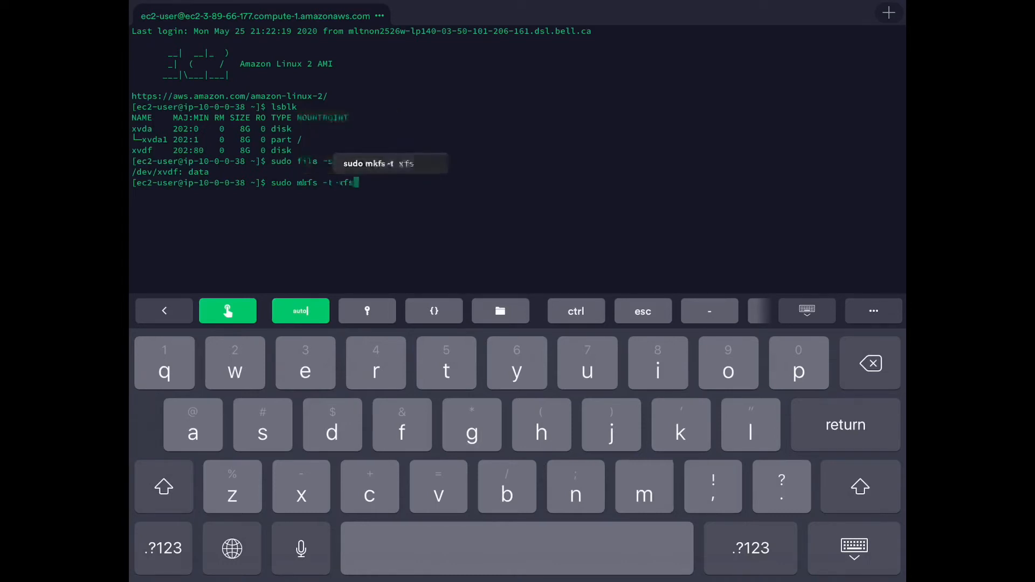
pyautogui.write('/dev/xvdf')
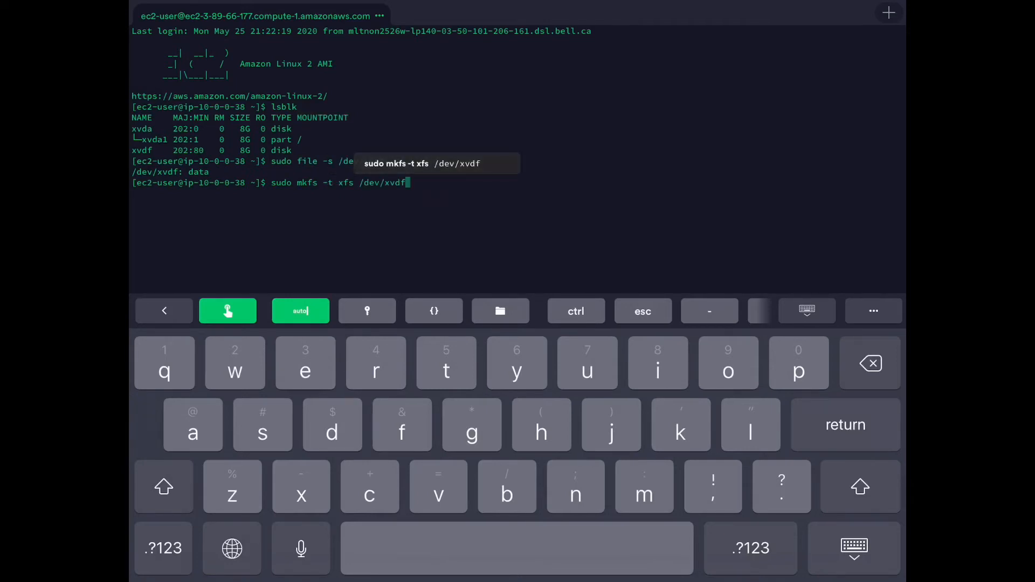
pyautogui.press('Return')
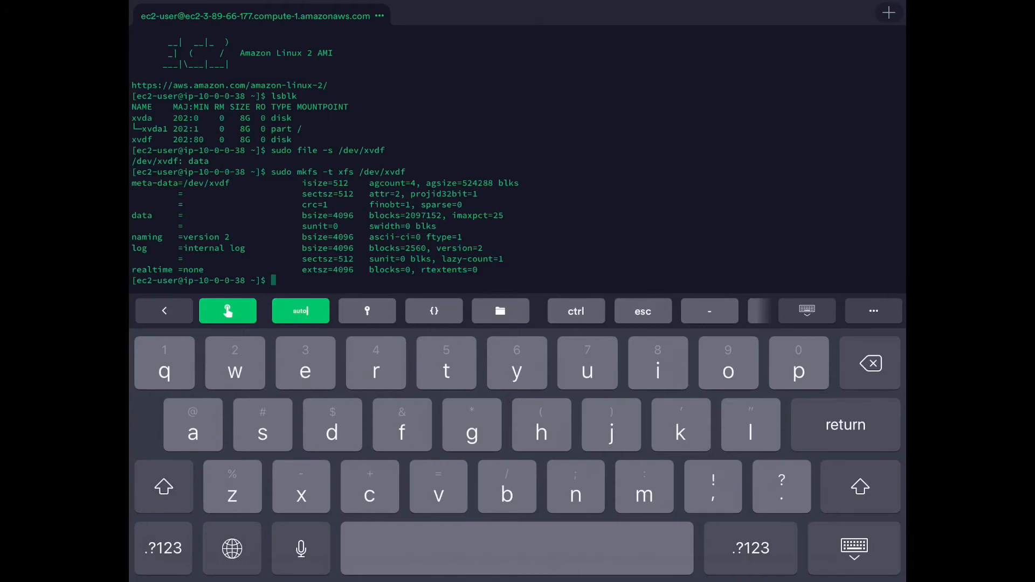
pyautogui.write('udo')
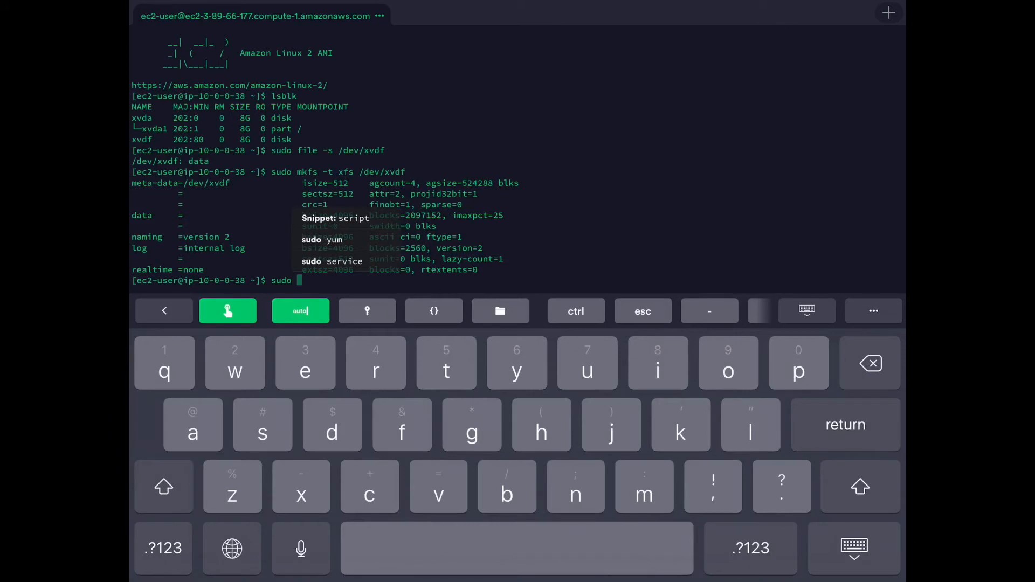
# Confirm /dev/xvdf reports SGI XFS, then create the /test directory with sudo mkdir.
pyautogui.write('file -s /dev/xvdf')
pyautogui.write('sudo')
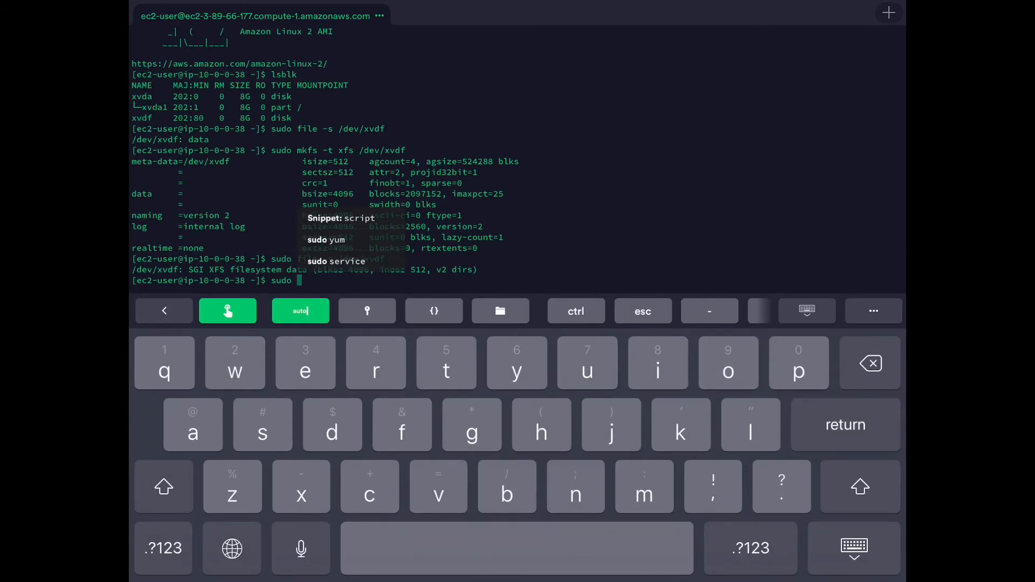
pyautogui.write('mkdir /tes')
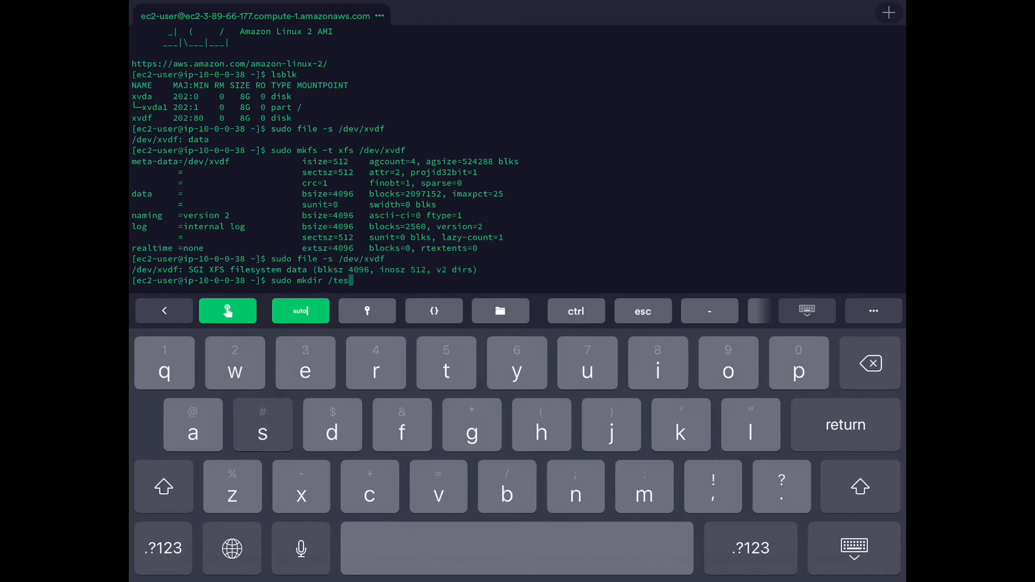
pyautogui.write('t')
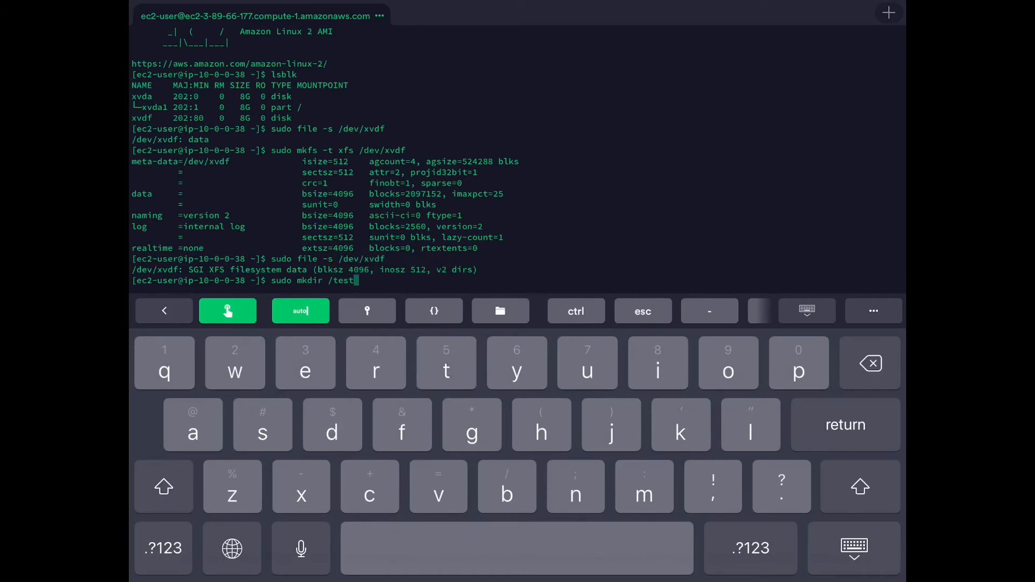
pyautogui.press('return')
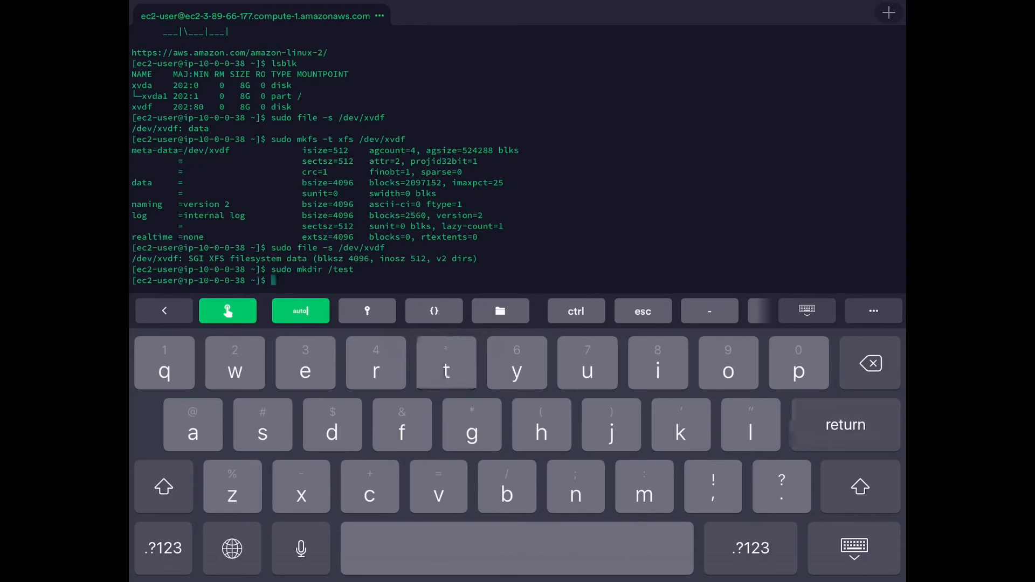
# Mount the volume /dev/xvdf at /test with sudo mount.
pyautogui.write('sudo mount')
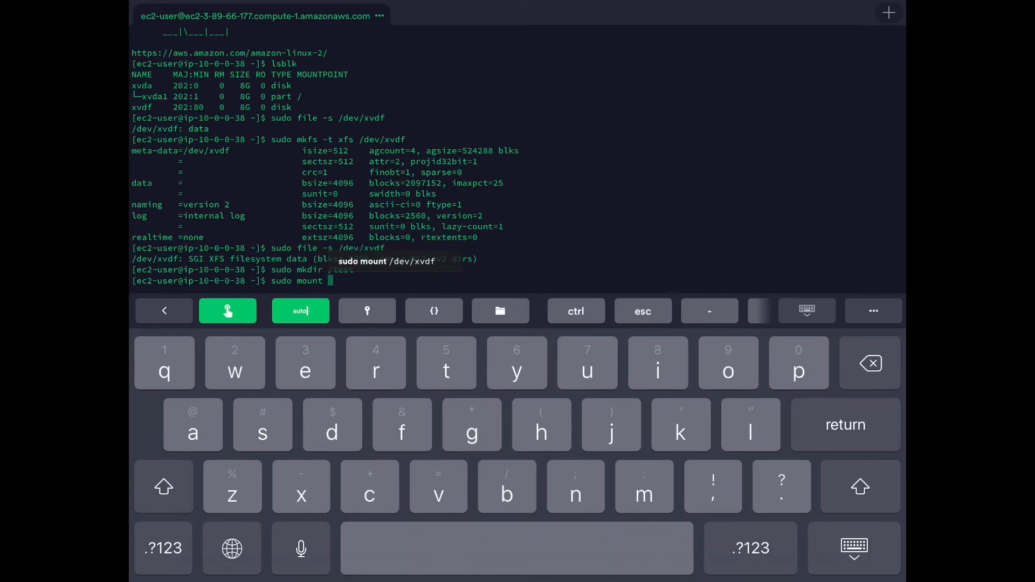
pyautogui.write('/dev/xvdf')
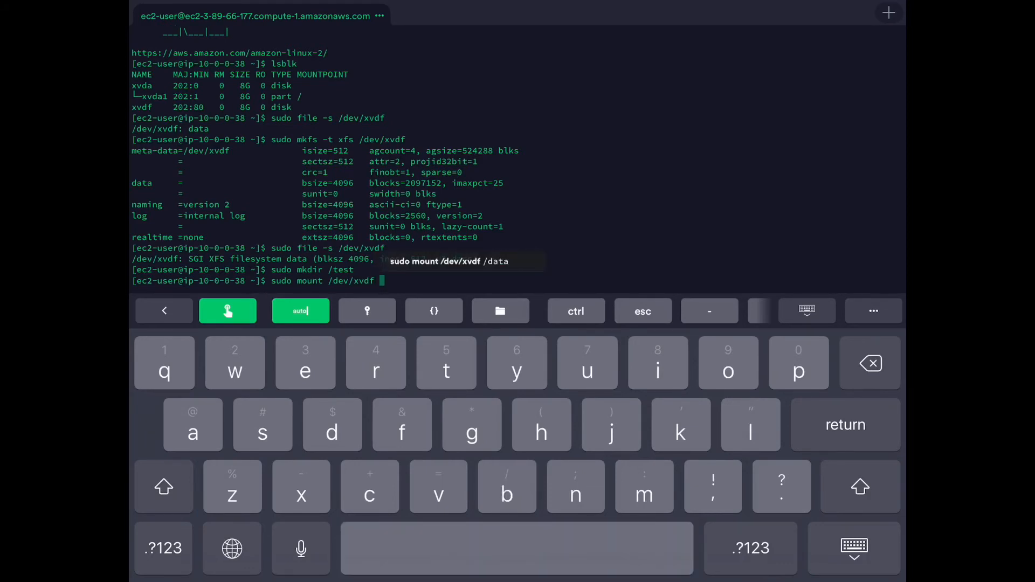
pyautogui.write('/t')
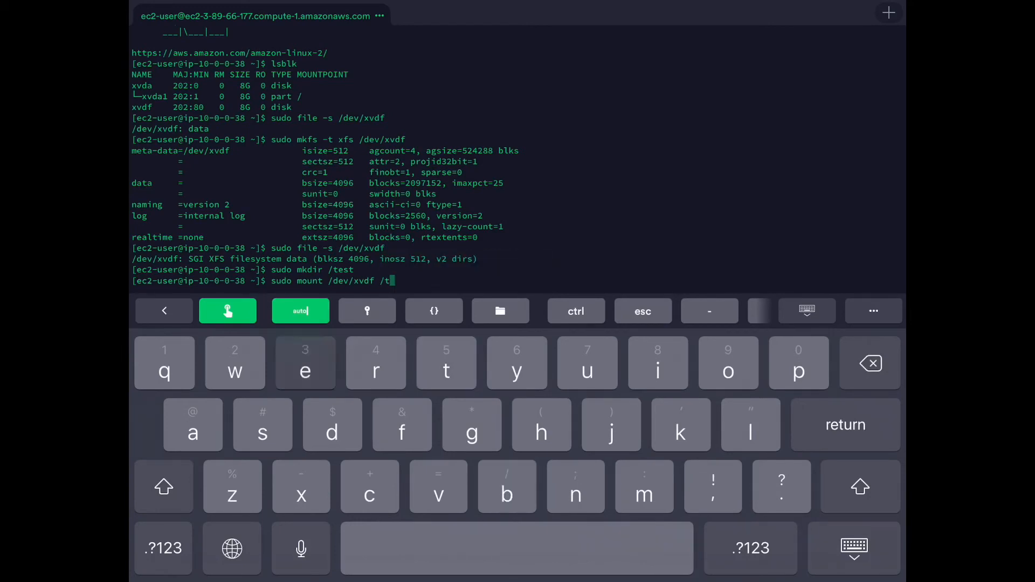
pyautogui.press('Return')
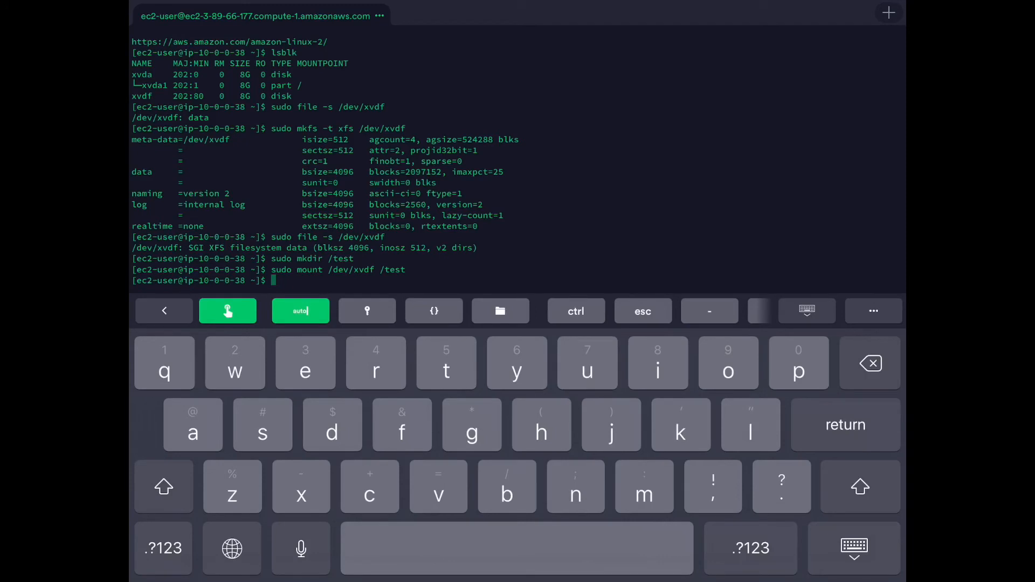
# Run df -h to confirm the 8.0G volume is mounted on /test.
pyautogui.write('df')
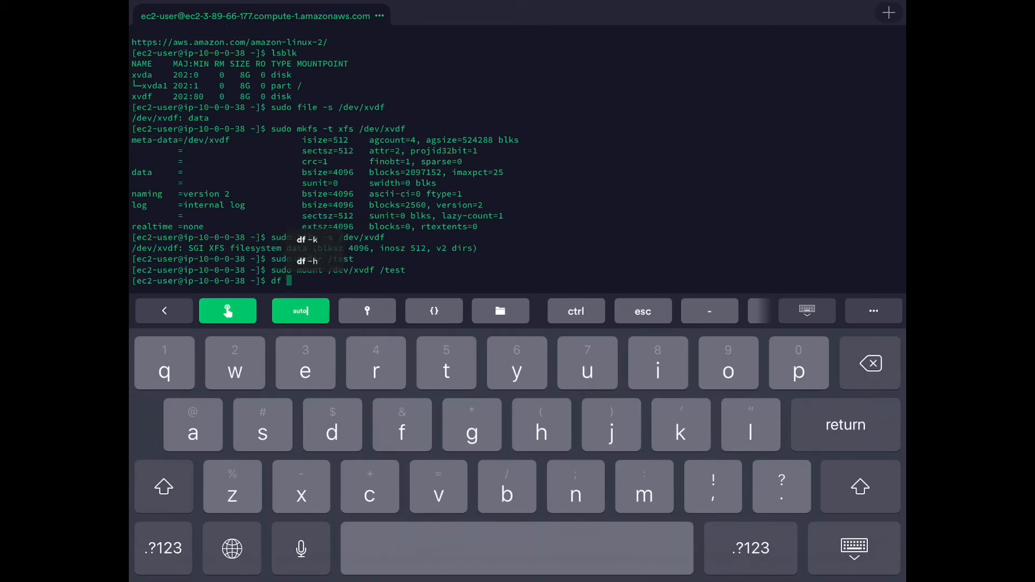
pyautogui.write('-h')
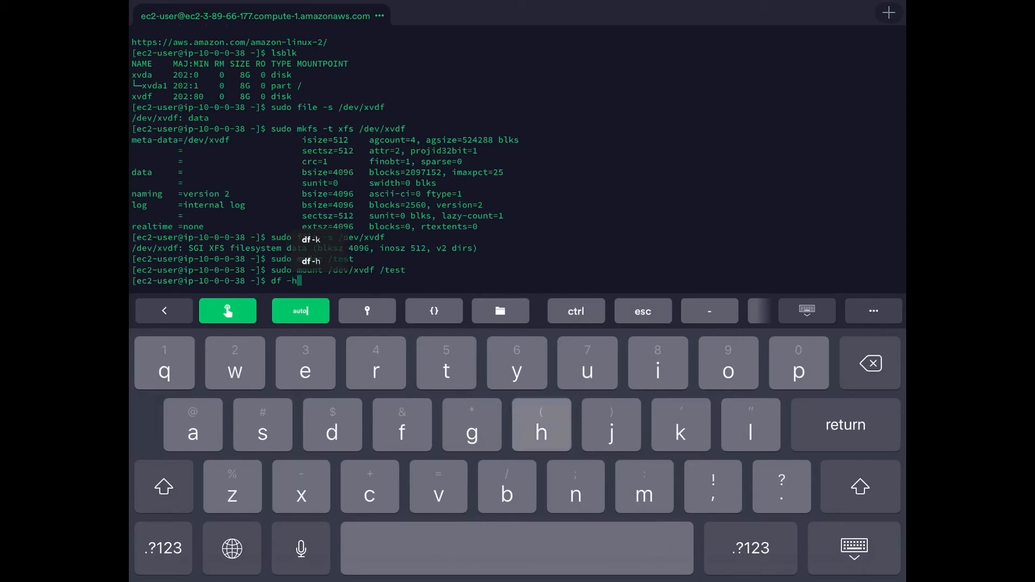
pyautogui.press('Return')
pyautogui.write('b')
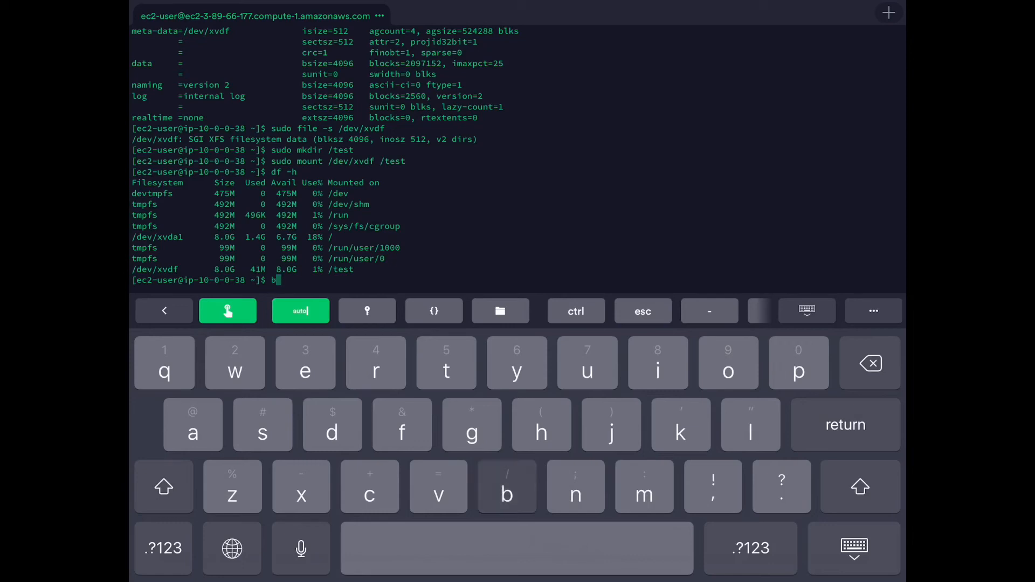
# List device UUIDs with blkid and view /etc/fstab's xfs defaults,nofail entry for /test.
pyautogui.write('lkid')
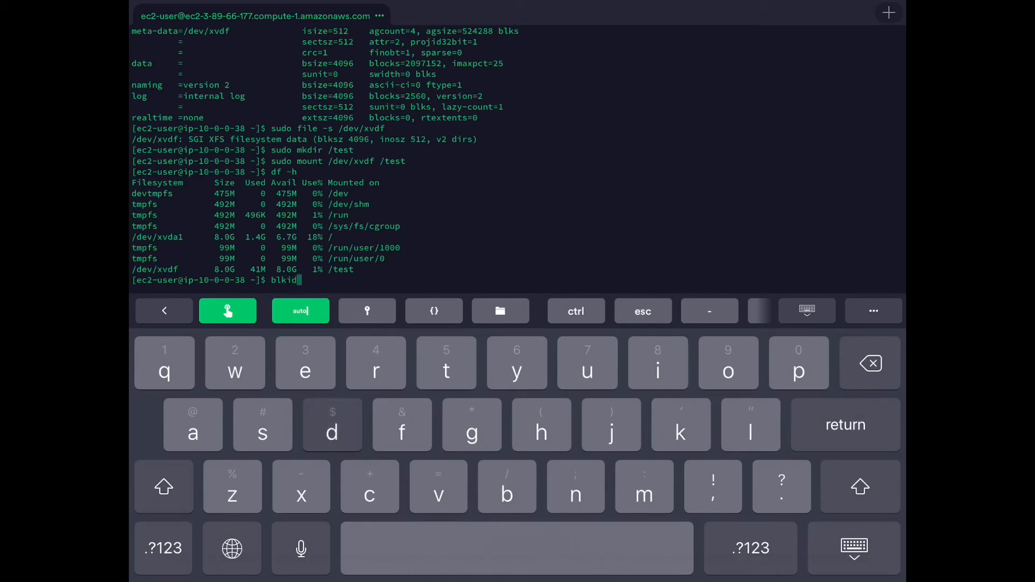
pyautogui.press('return')
pyautogui.write('cat /etc/fsta')
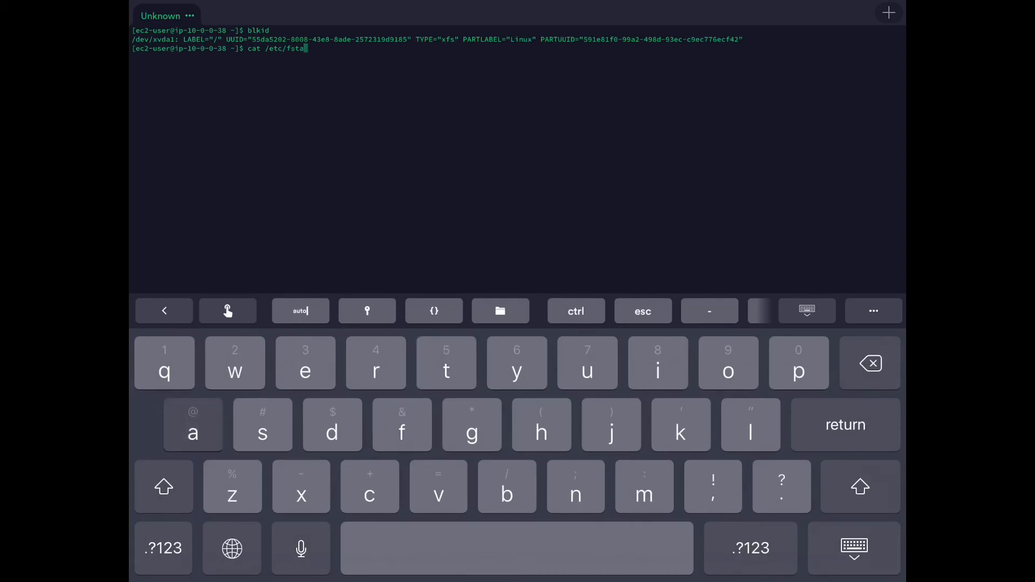
pyautogui.write('b')
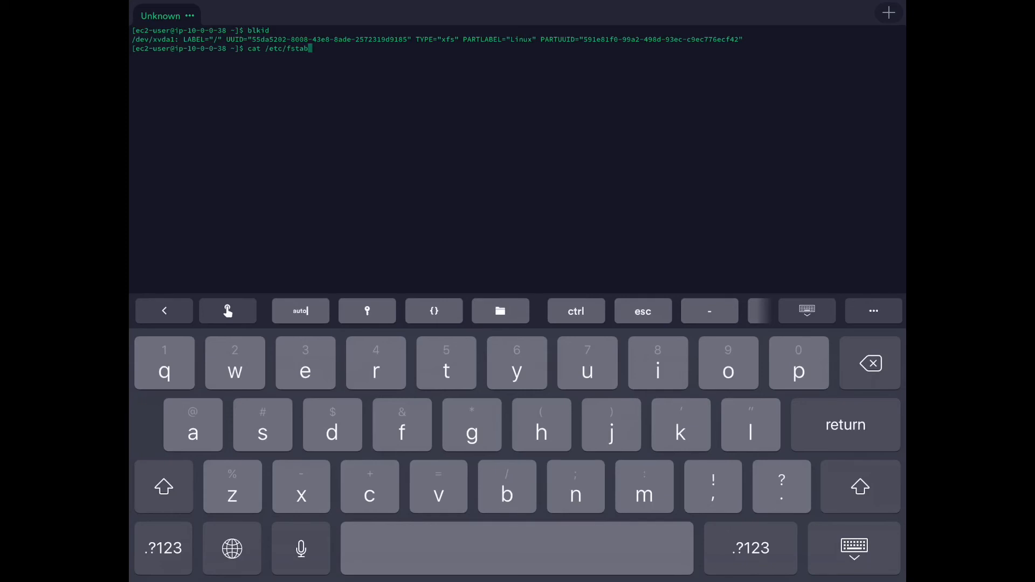
pyautogui.press('Return')
pyautogui.write('cd')
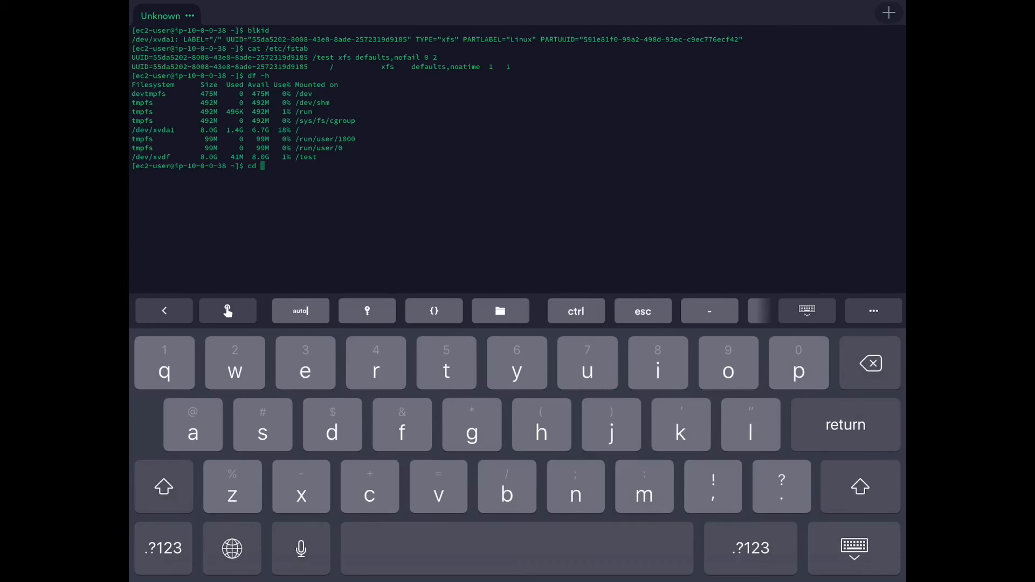
# Change into /test and create an empty file named a with sudo touch.
pyautogui.write('/test')
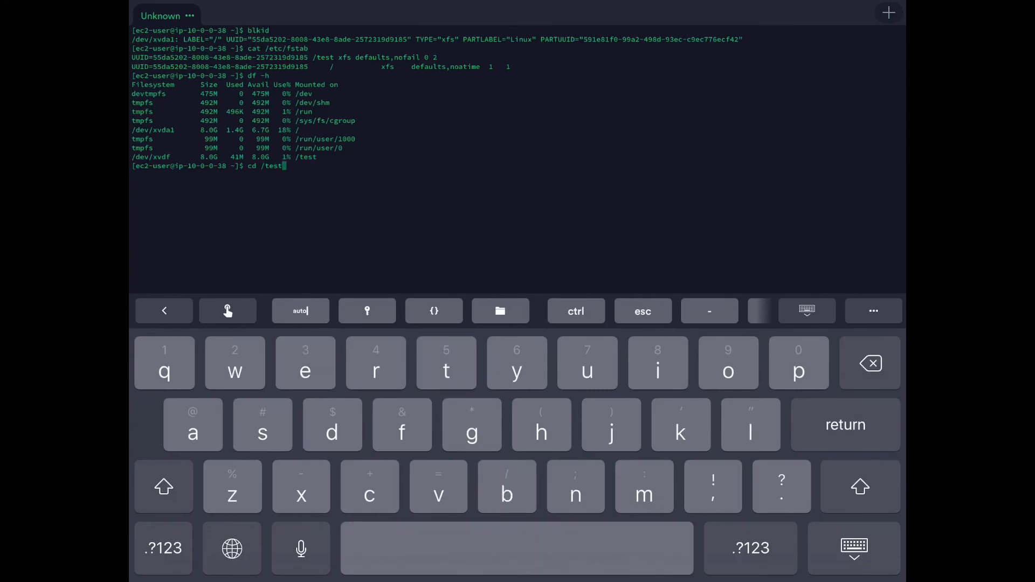
pyautogui.press('Return')
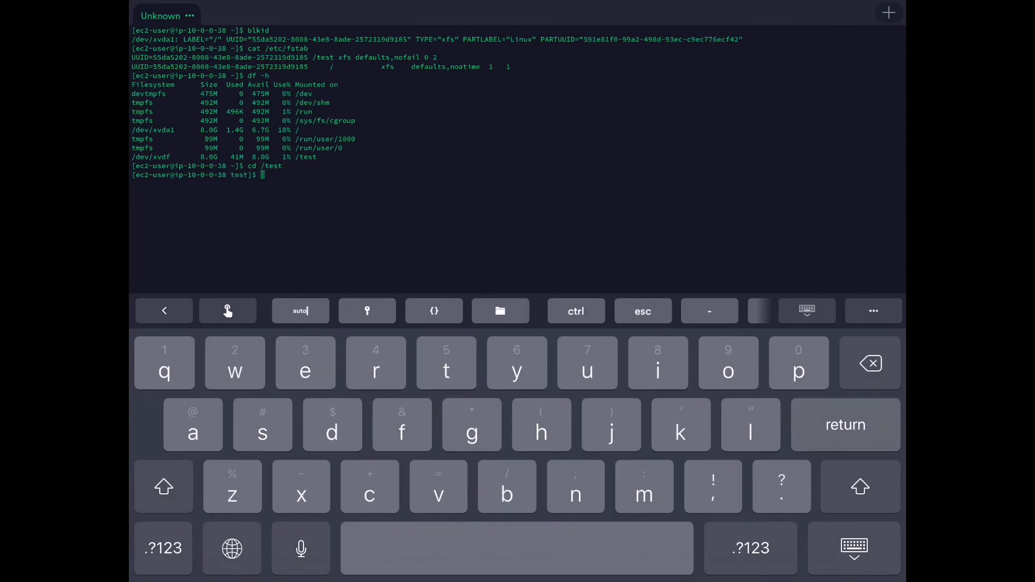
pyautogui.click(586, 362)
pyautogui.write('sudo t')
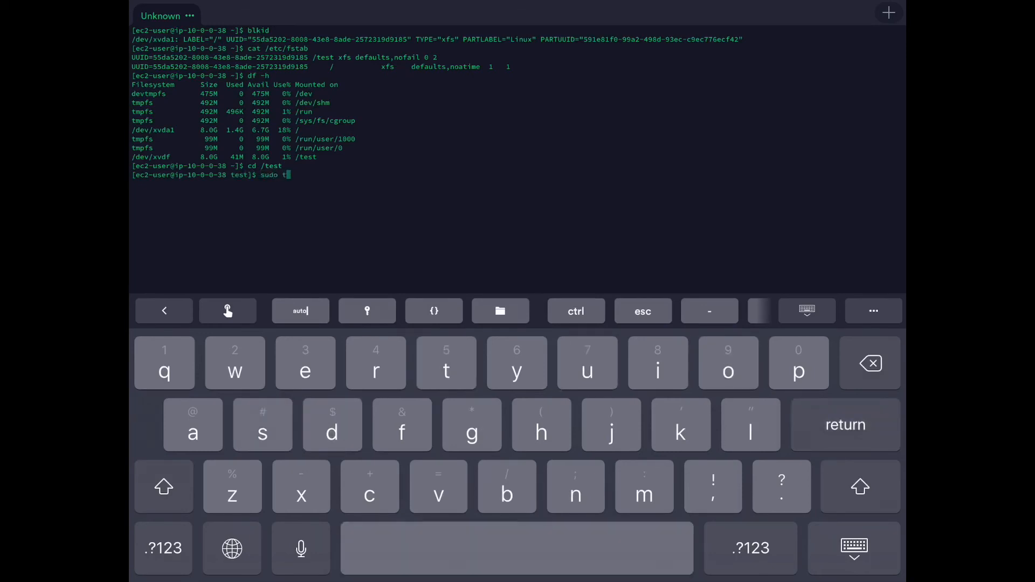
pyautogui.write('ouch a')
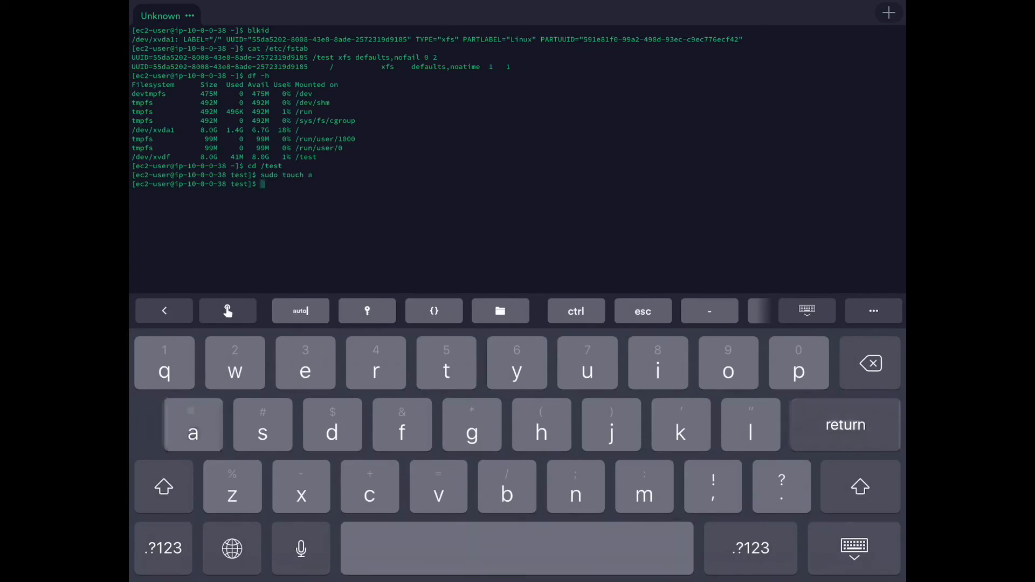
# List /test with sudo ls -l, showing the root-owned empty file a.
pyautogui.write('ls')
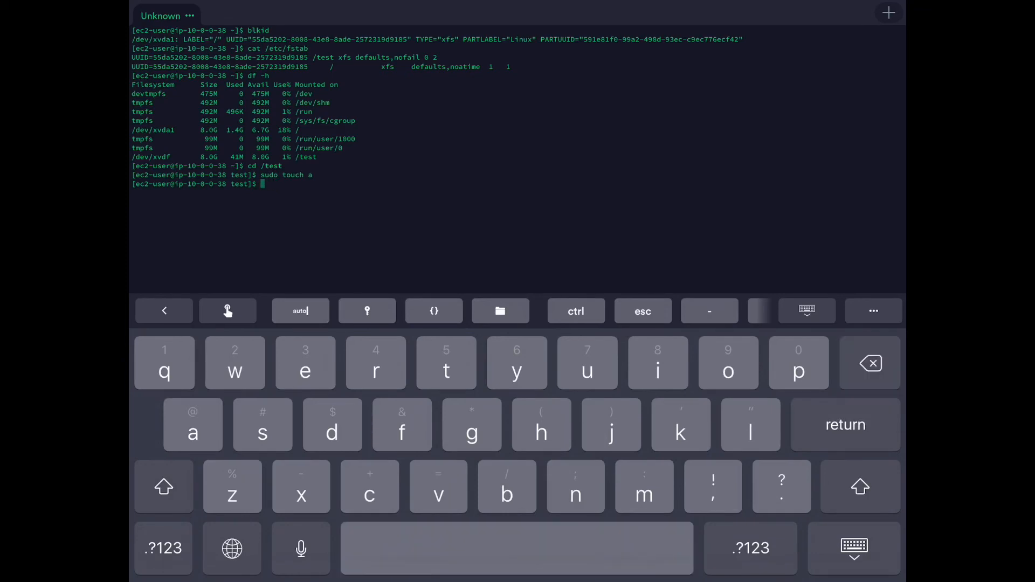
pyautogui.write('sudo')
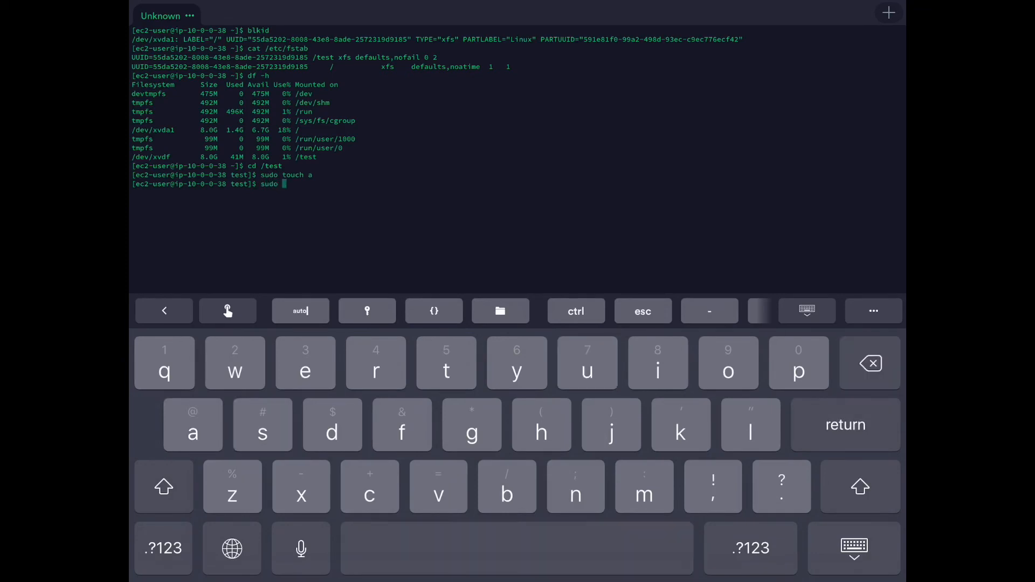
pyautogui.write('ls -l')
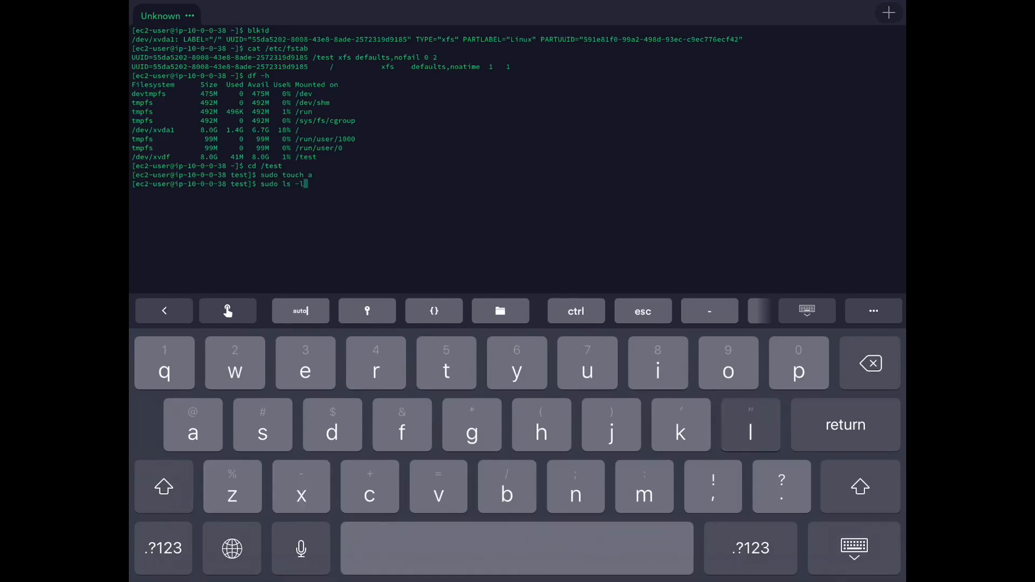
pyautogui.press('return')
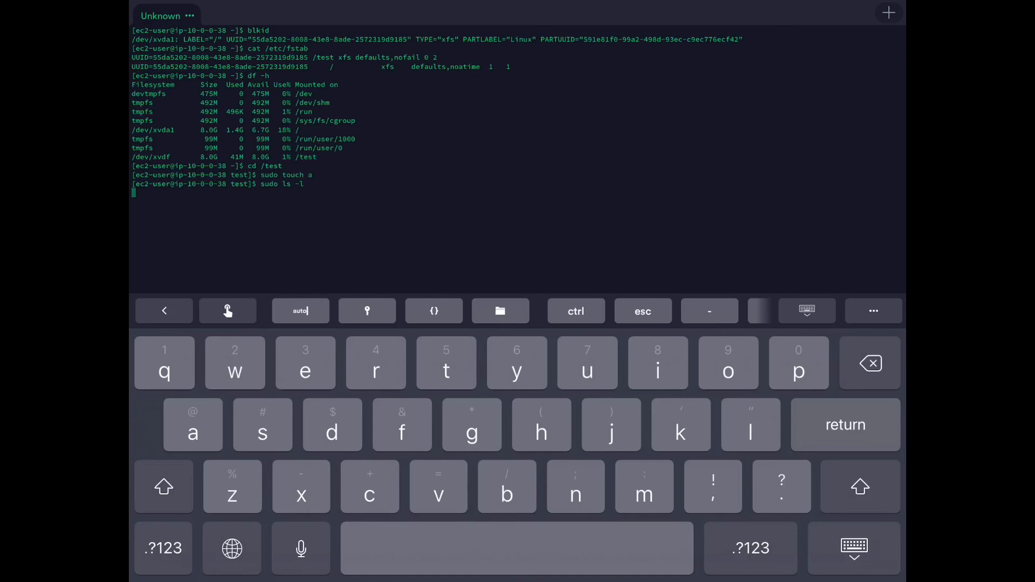
pyautogui.press('return')
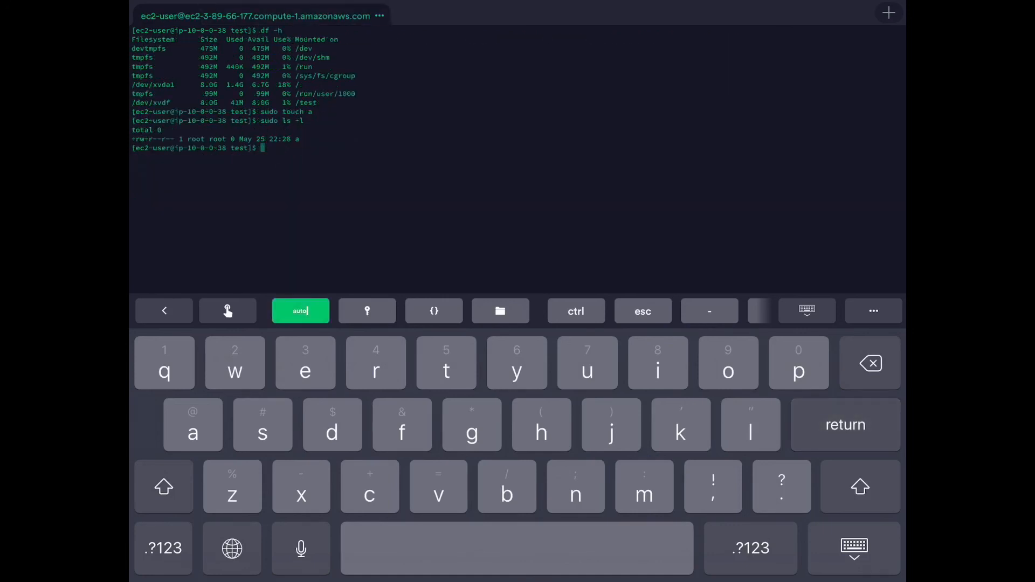